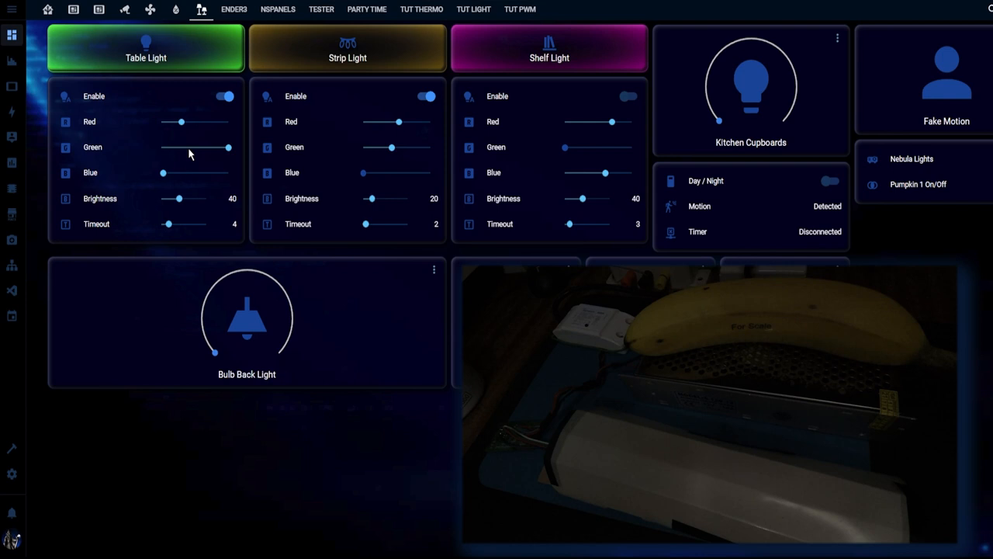
pyautogui.moveTo(172, 58)
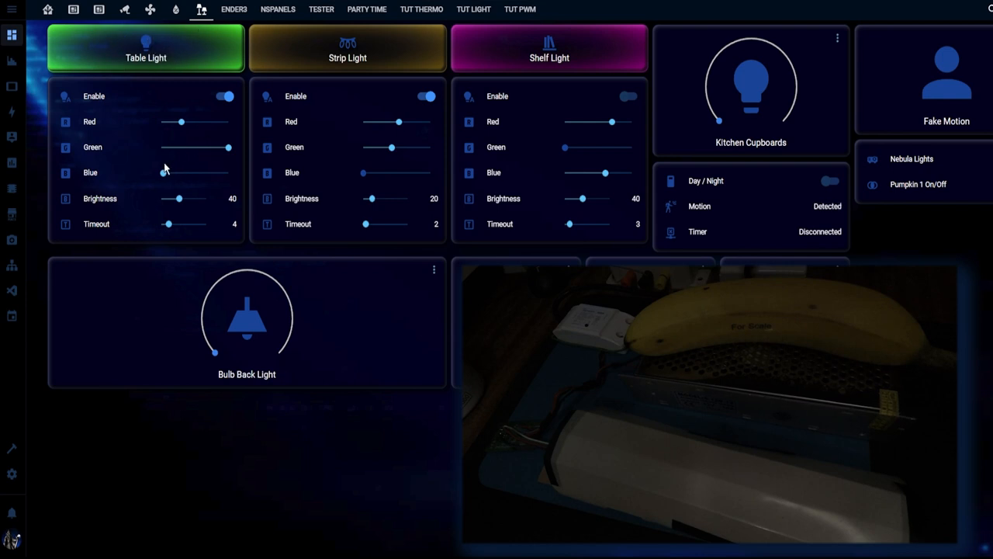
# Raise the Table Light red and blue mix for purple, checking and closing the Pumpkin 1 Eyes details.
pyautogui.click(146, 48)
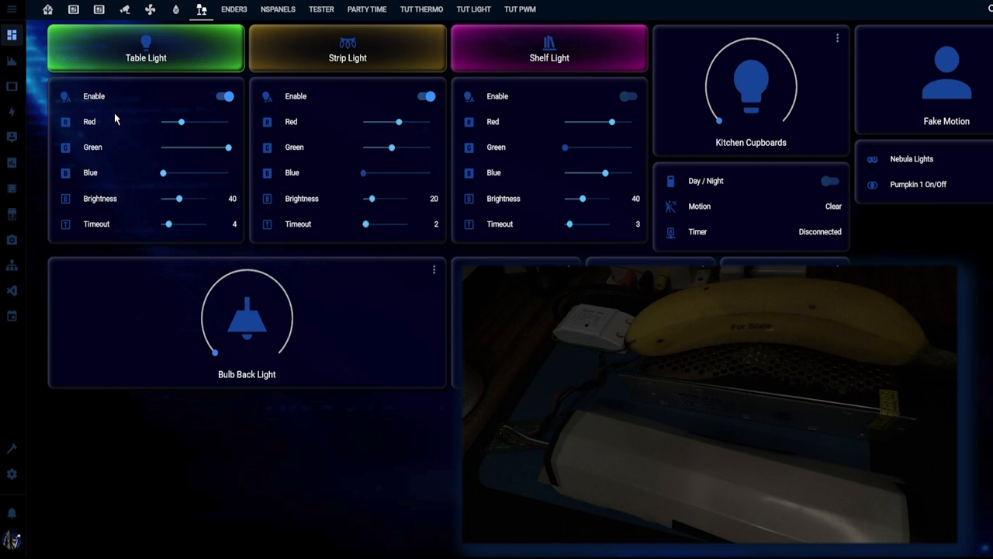
pyautogui.moveTo(182, 121)
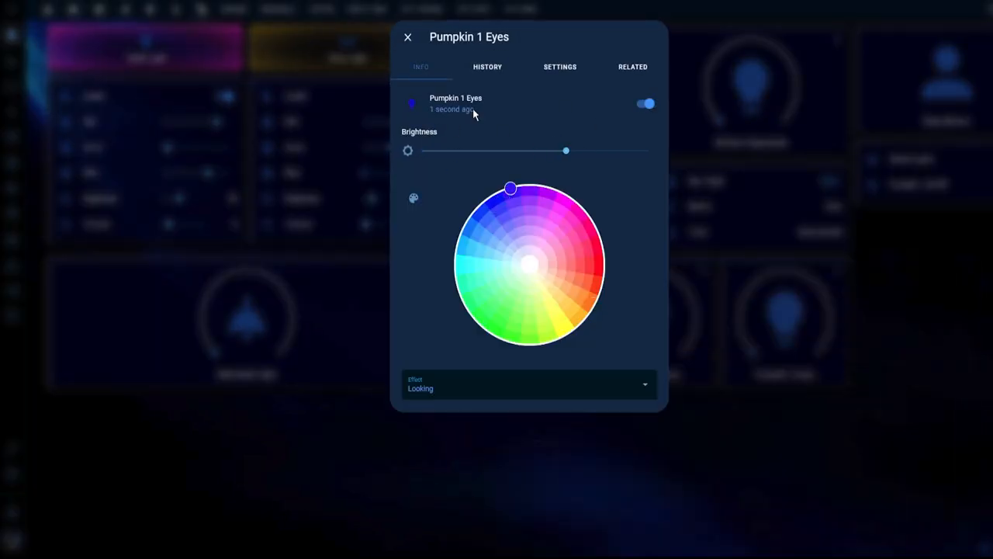
pyautogui.click(408, 37)
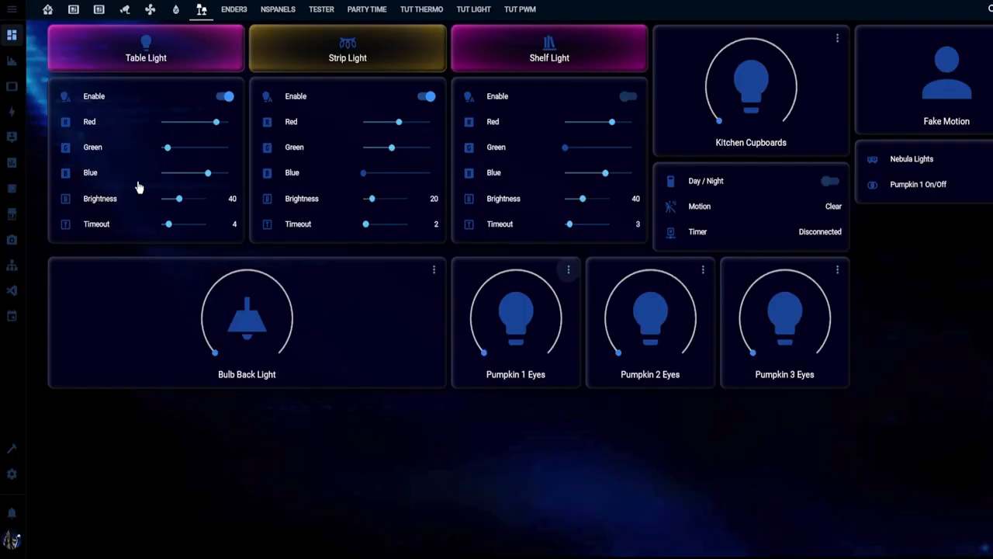
pyautogui.moveTo(168, 80)
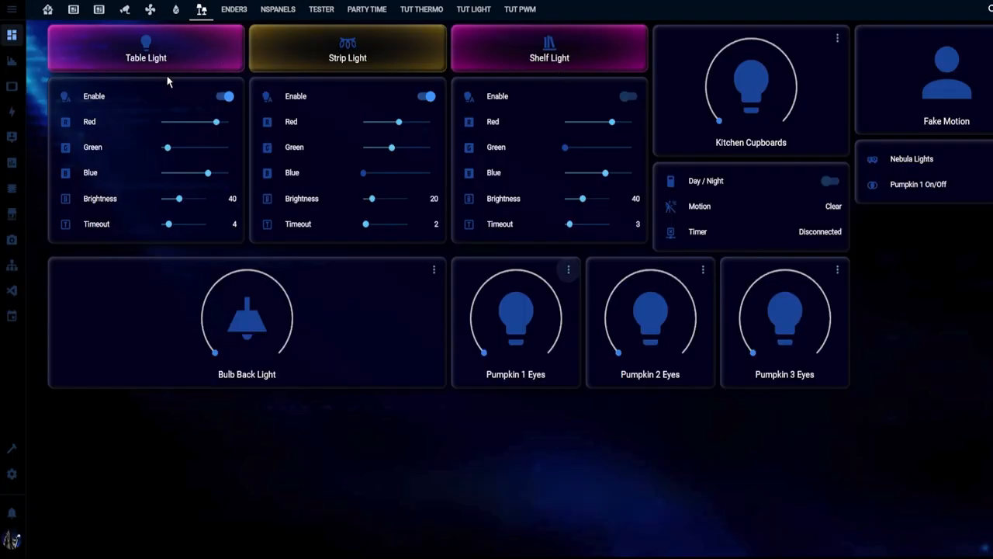
pyautogui.moveTo(178, 202)
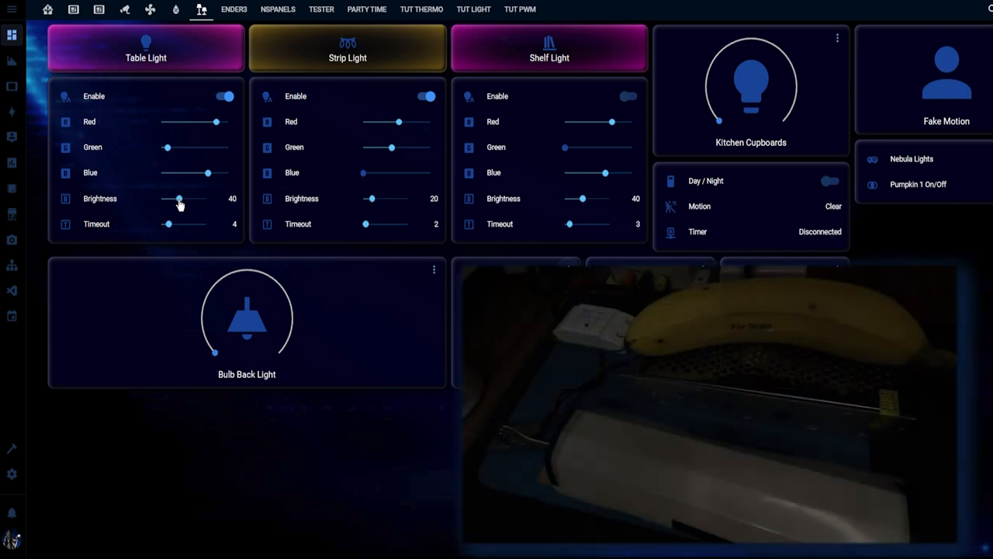
# Set the Table Light to green, raising brightness to 100 then dimming it to 65.
pyautogui.moveTo(178, 198); pyautogui.dragTo(209, 198)
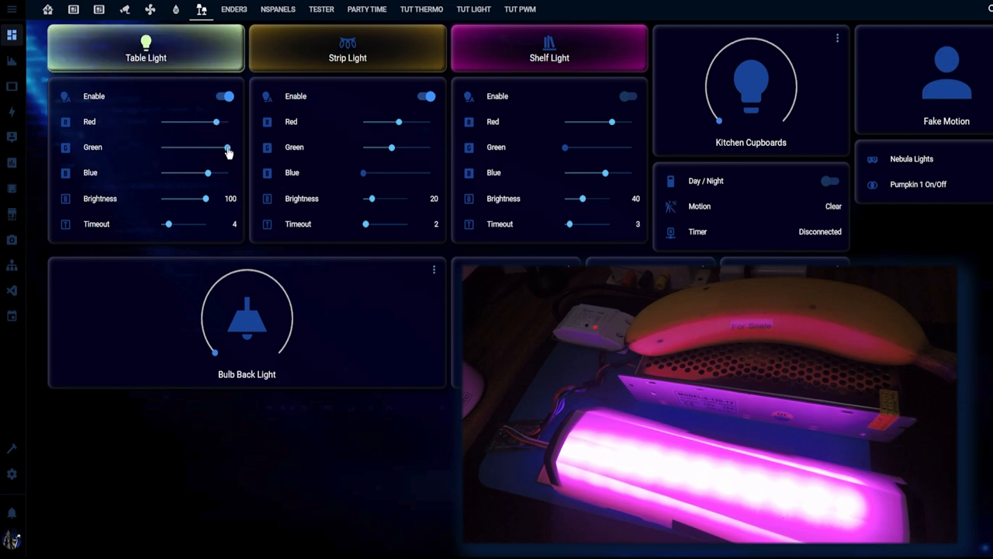
pyautogui.moveTo(219, 121); pyautogui.dragTo(199, 121)
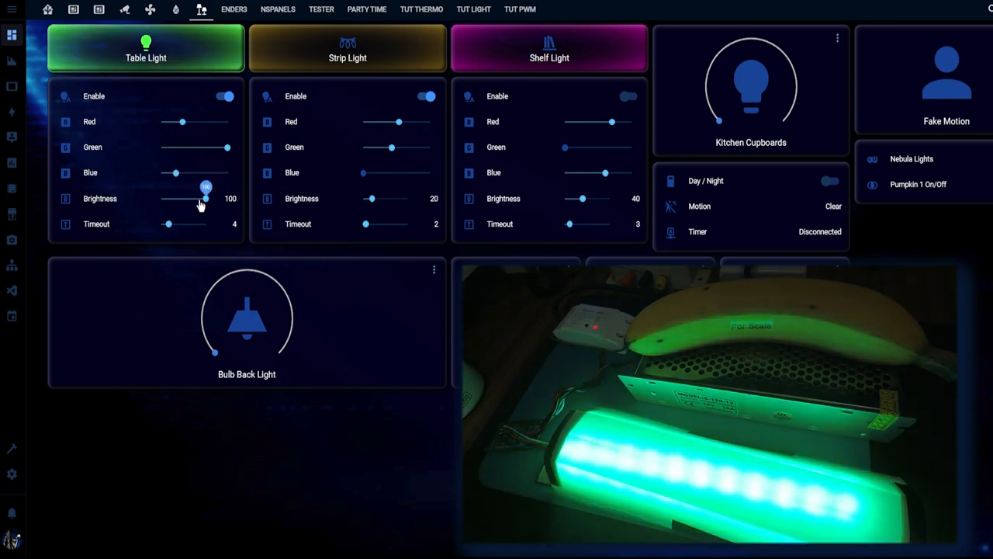
pyautogui.moveTo(205, 198); pyautogui.dragTo(189, 198)
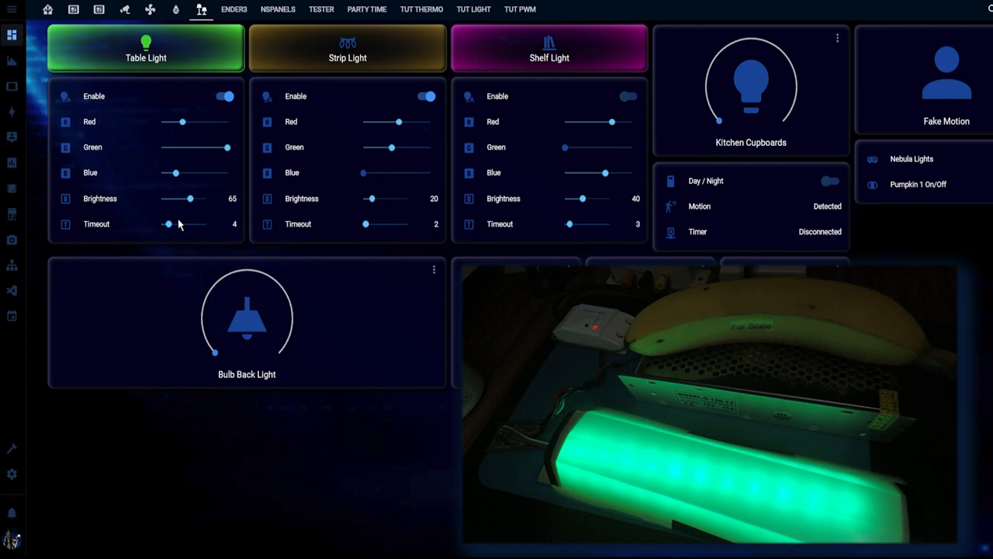
pyautogui.moveTo(174, 226)
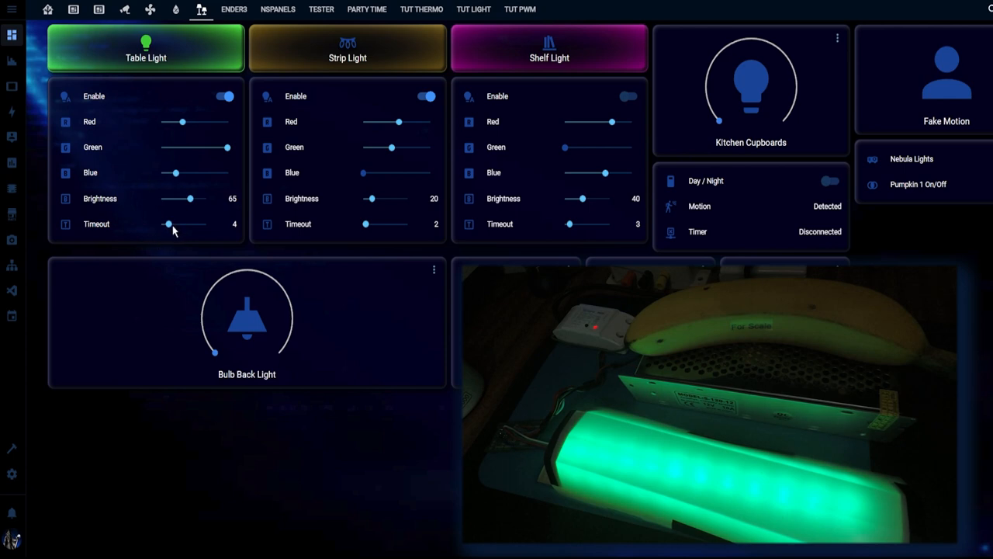
pyautogui.moveTo(158, 47)
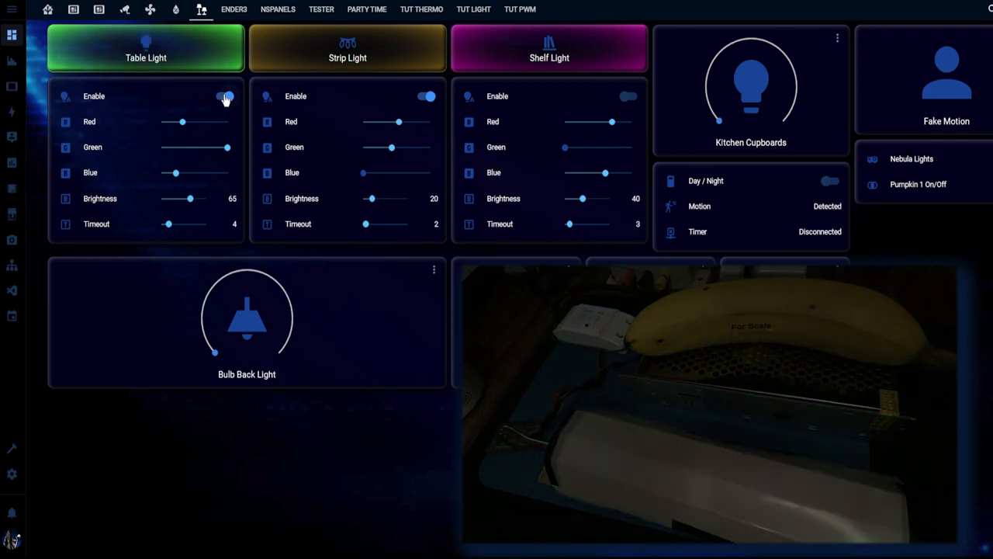
# Go from the Table Light Enable entity to the ESPHome device dashboard.
pyautogui.click(225, 96)
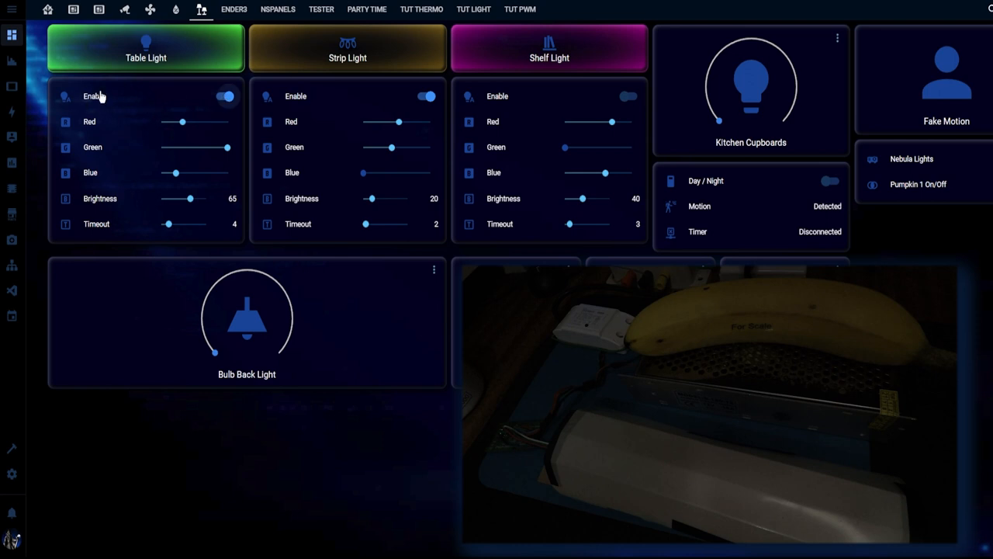
pyautogui.moveTo(115, 102)
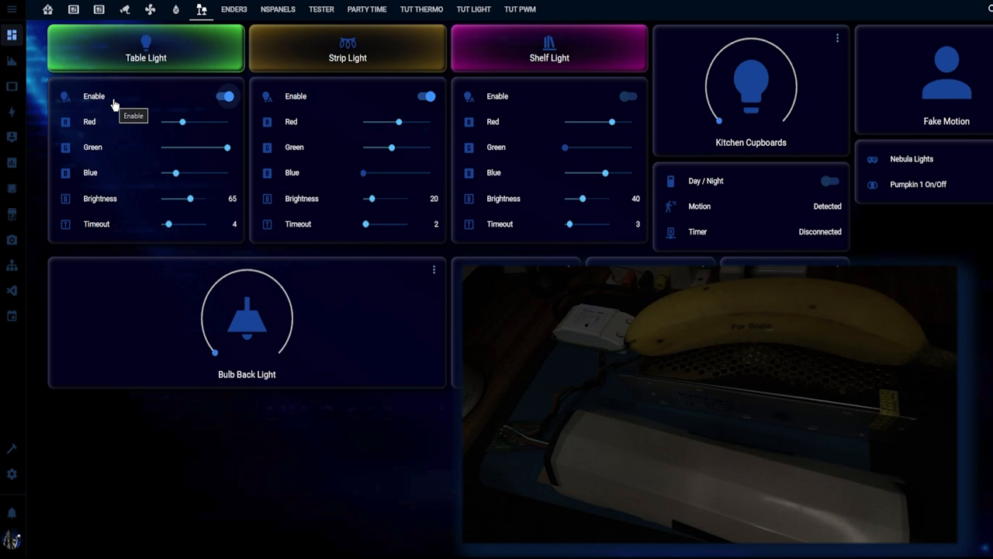
pyautogui.moveTo(132, 100)
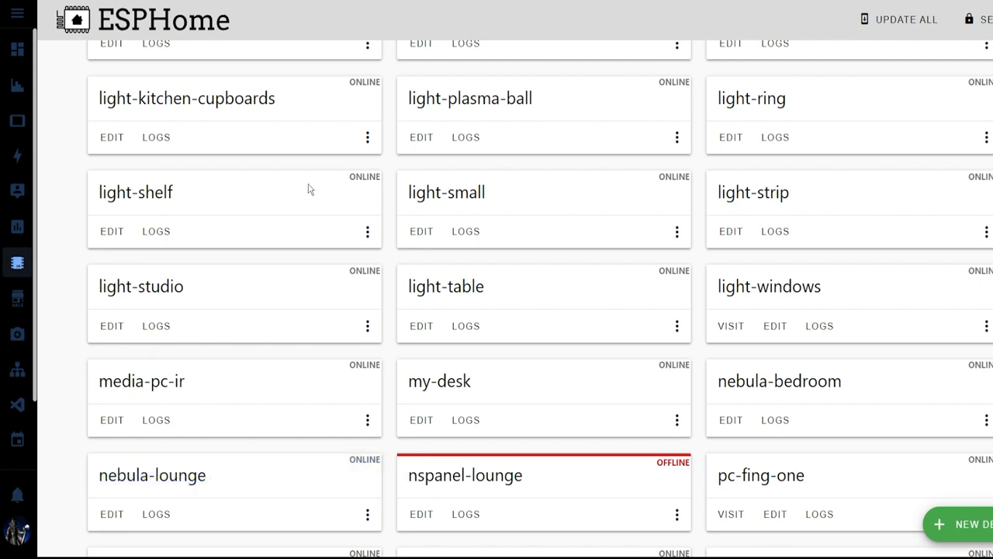
pyautogui.moveTo(424, 282)
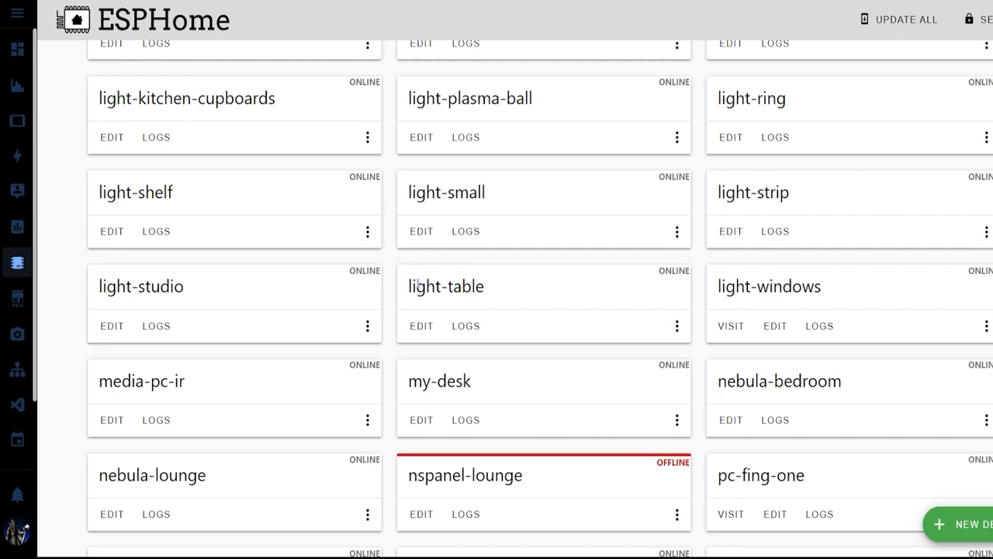
# Open the light-table device's YAML configuration in the ESPHome editor.
pyautogui.click(421, 326)
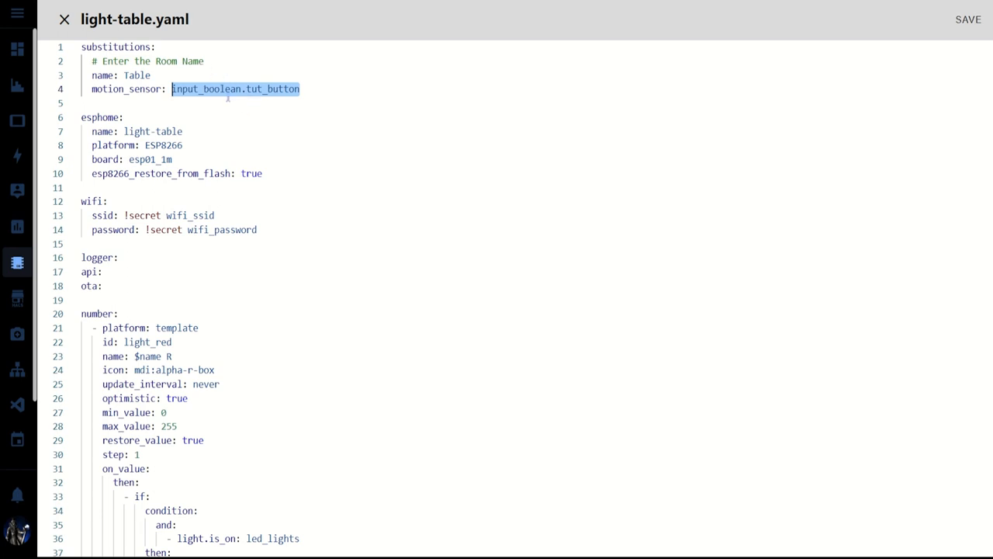
pyautogui.moveTo(235, 112)
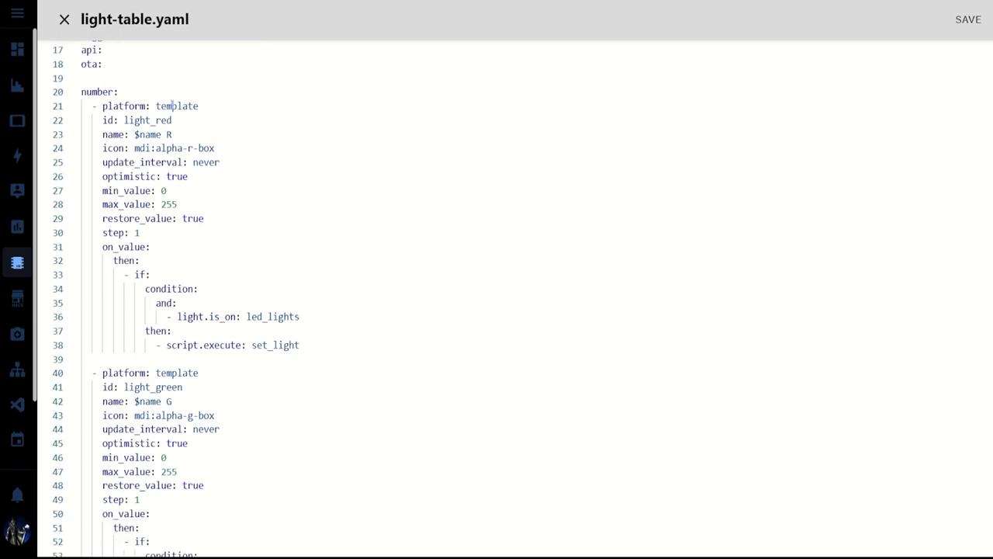
pyautogui.doubleClick(96, 91)
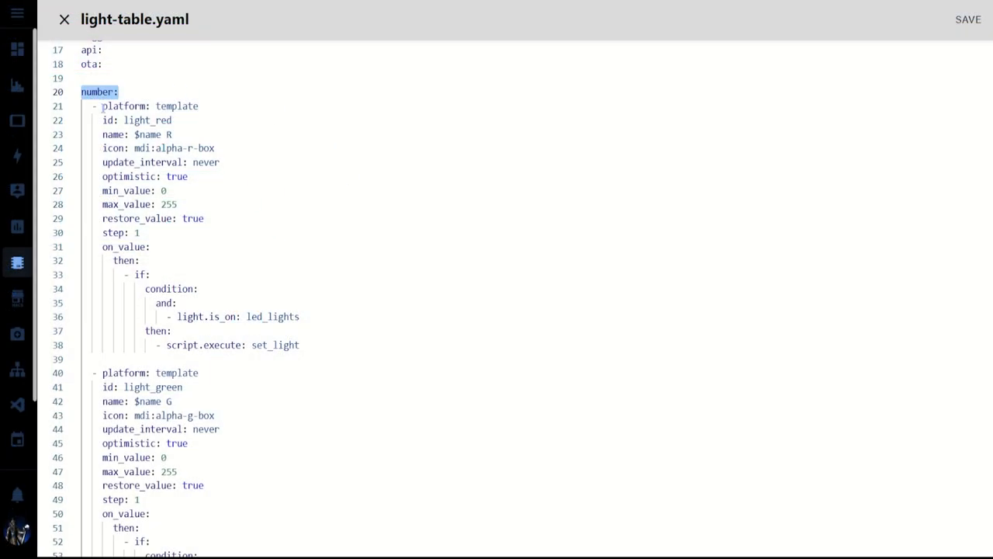
pyautogui.scroll(-3)
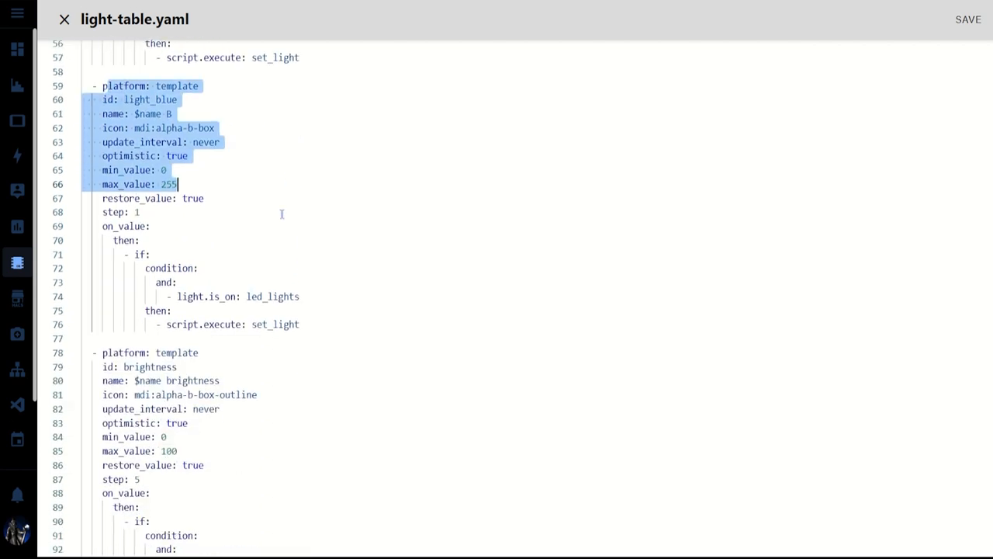
pyautogui.scroll(-3)
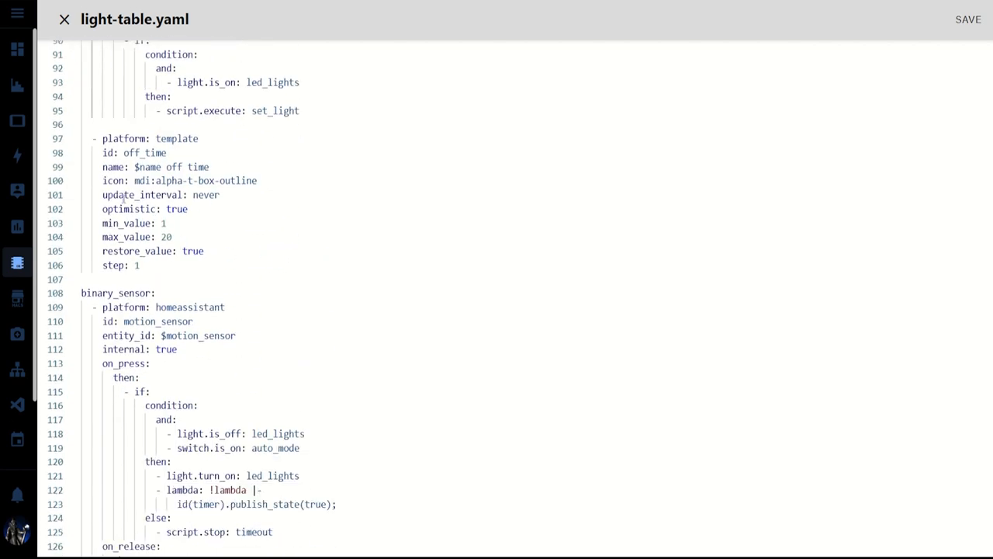
pyautogui.moveTo(141, 154); pyautogui.dragTo(203, 251)
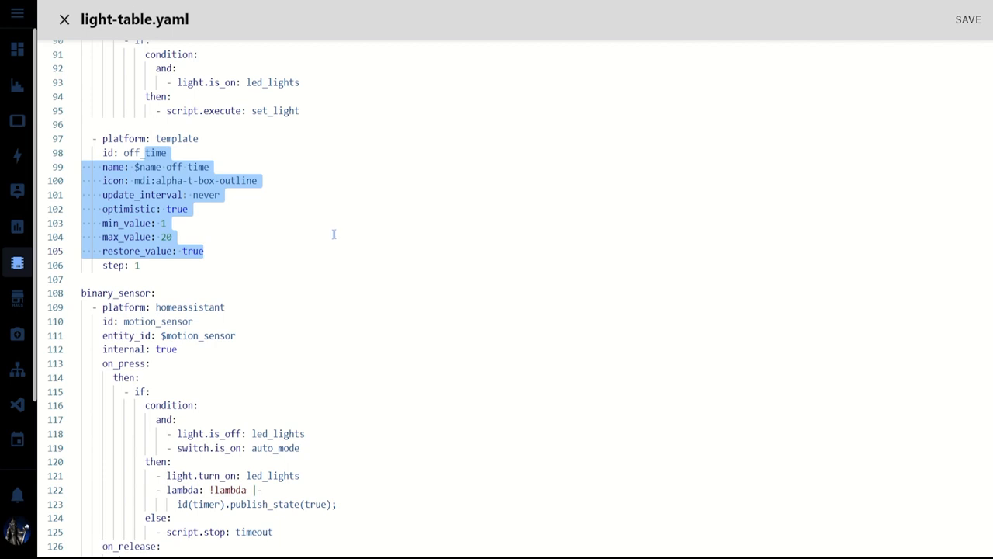
pyautogui.scroll(3)
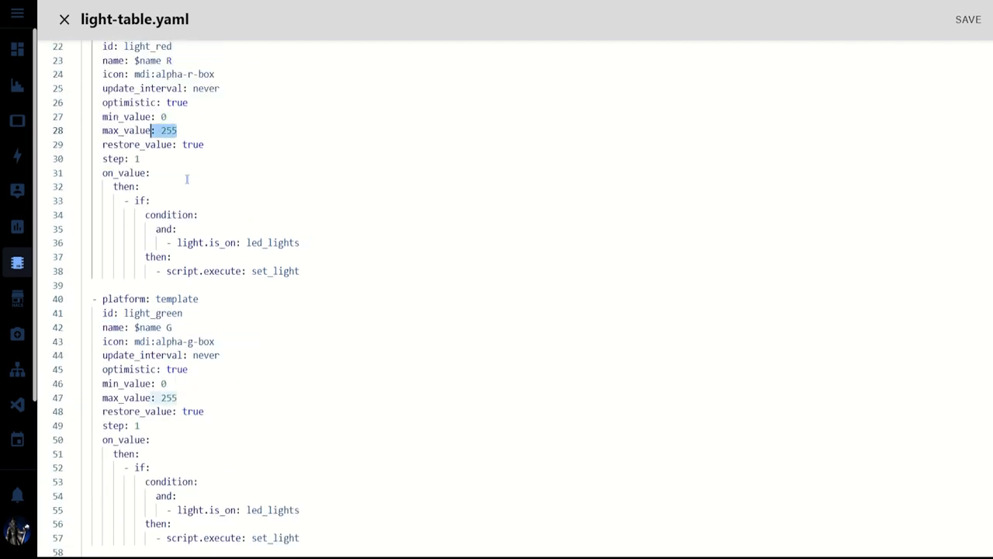
pyautogui.moveTo(190, 174)
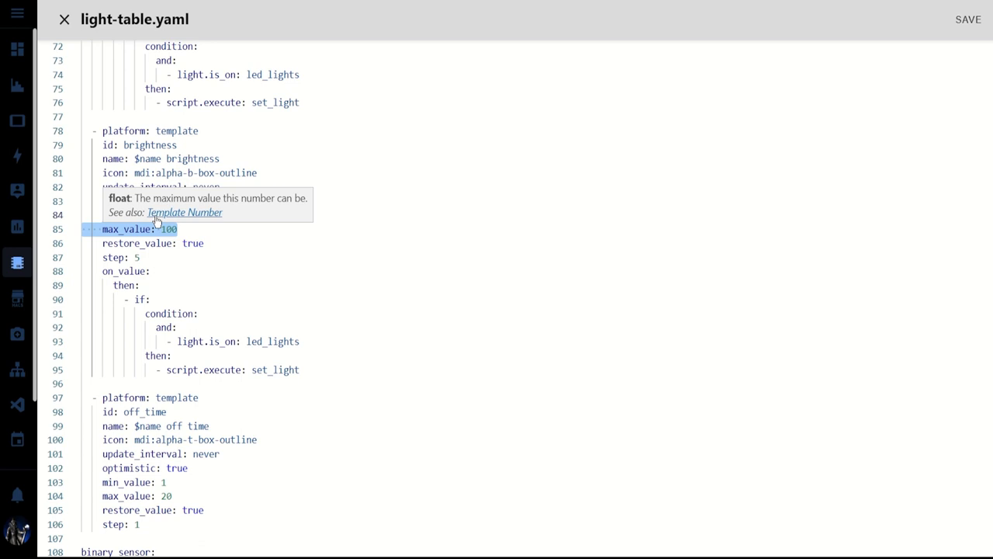
pyautogui.scroll(-3)
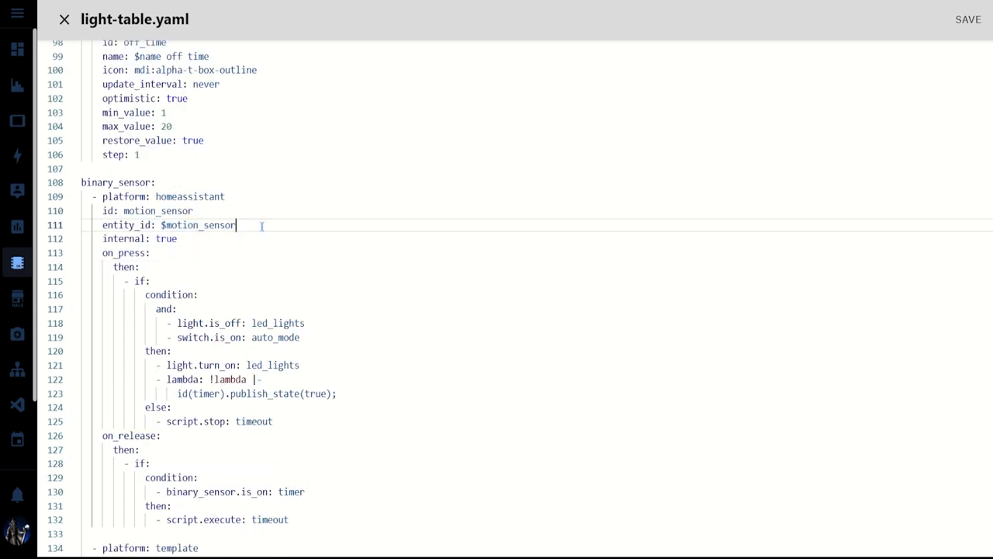
pyautogui.click(226, 196)
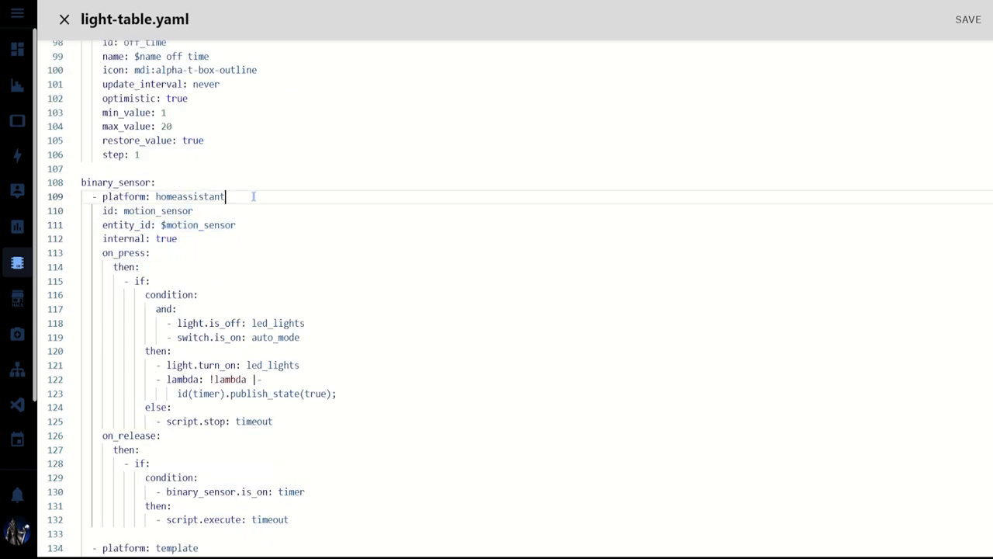
pyautogui.doubleClick(189, 196)
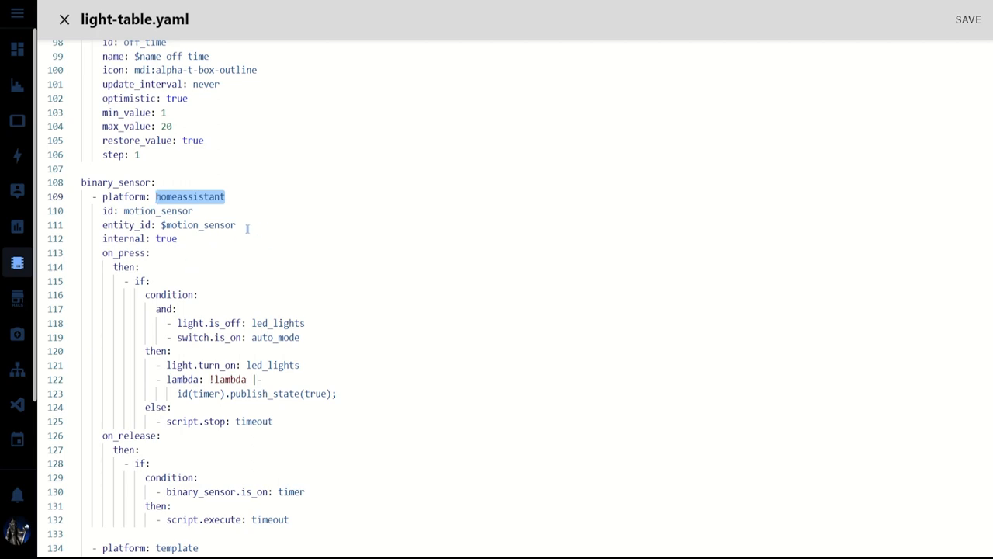
pyautogui.doubleClick(198, 225)
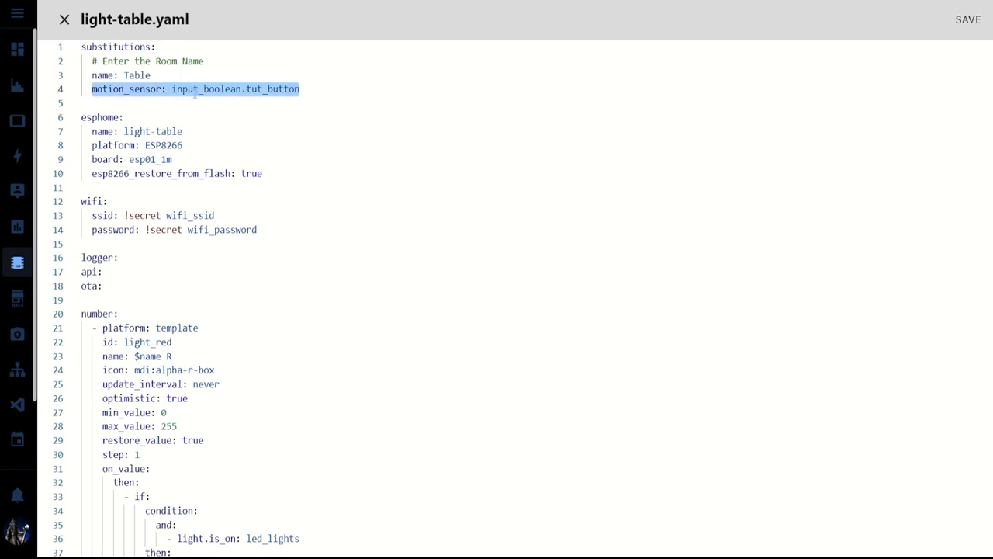
pyautogui.scroll(-3)
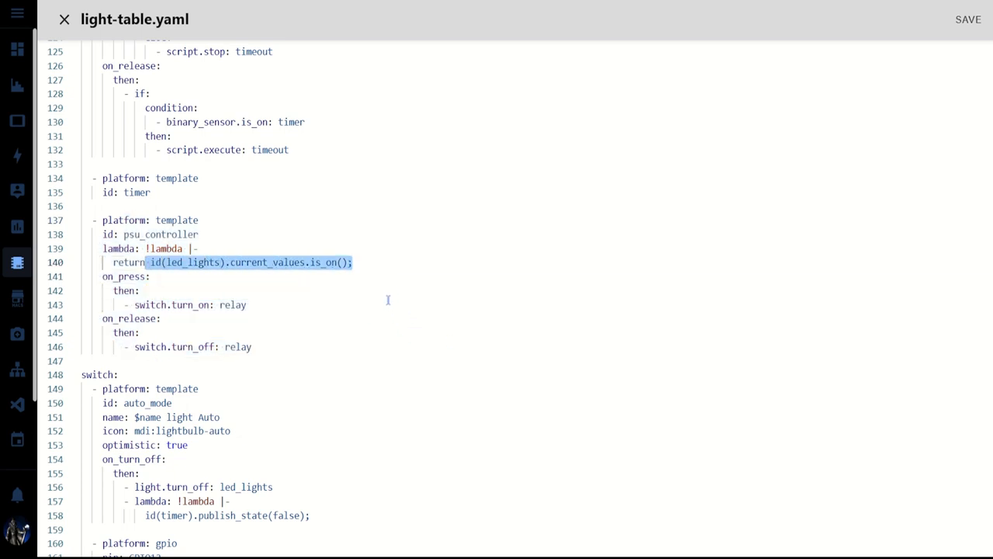
pyautogui.moveTo(217, 332)
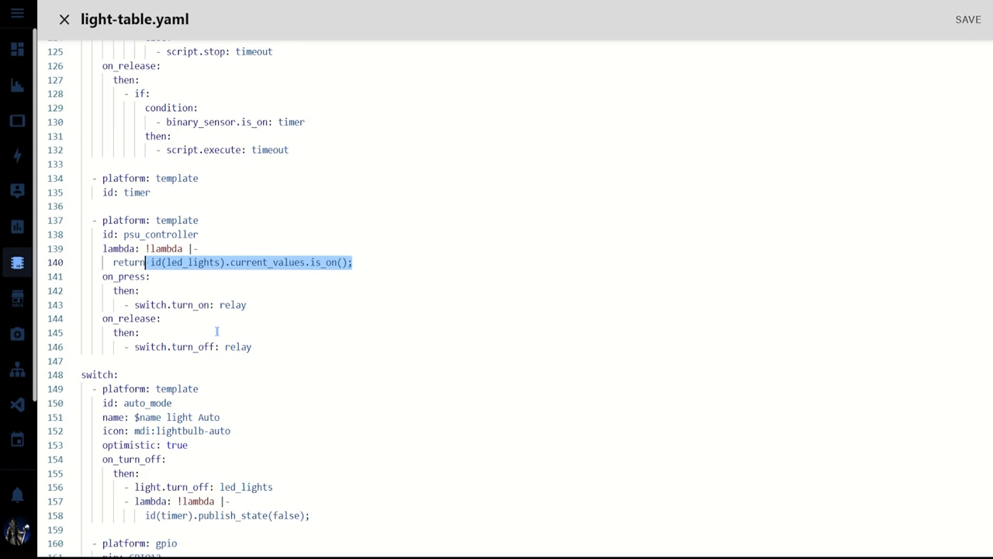
pyautogui.scroll(-3)
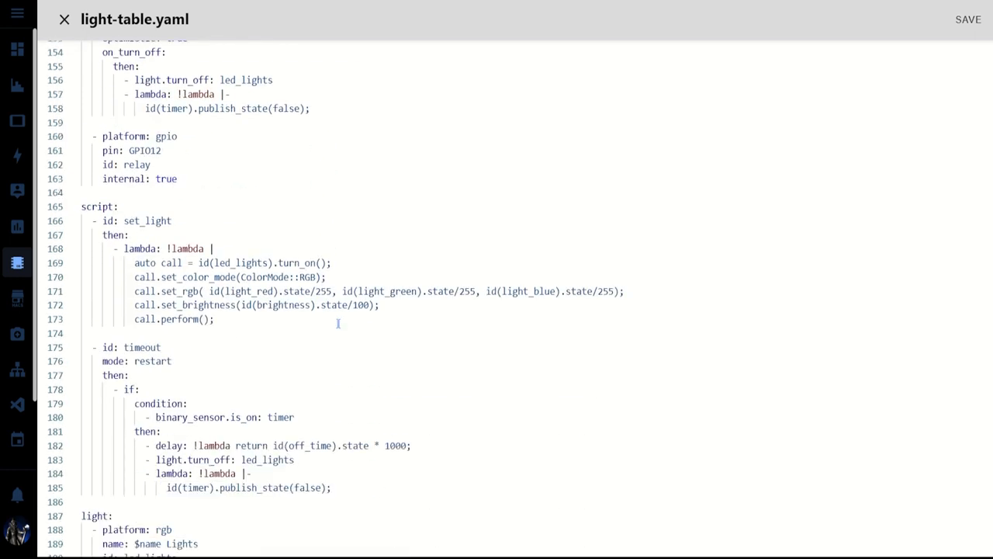
pyautogui.moveTo(103, 136); pyautogui.dragTo(177, 178)
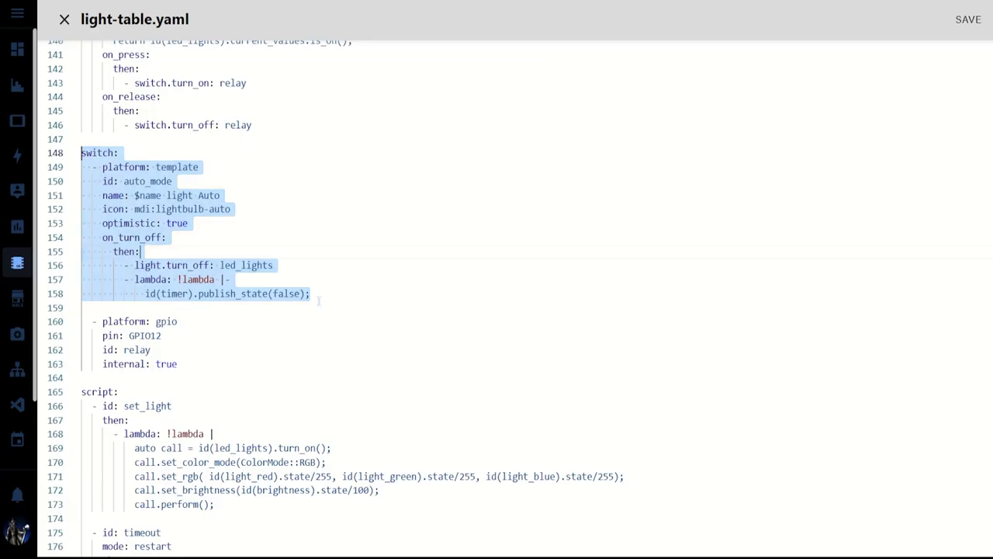
pyautogui.click(139, 251)
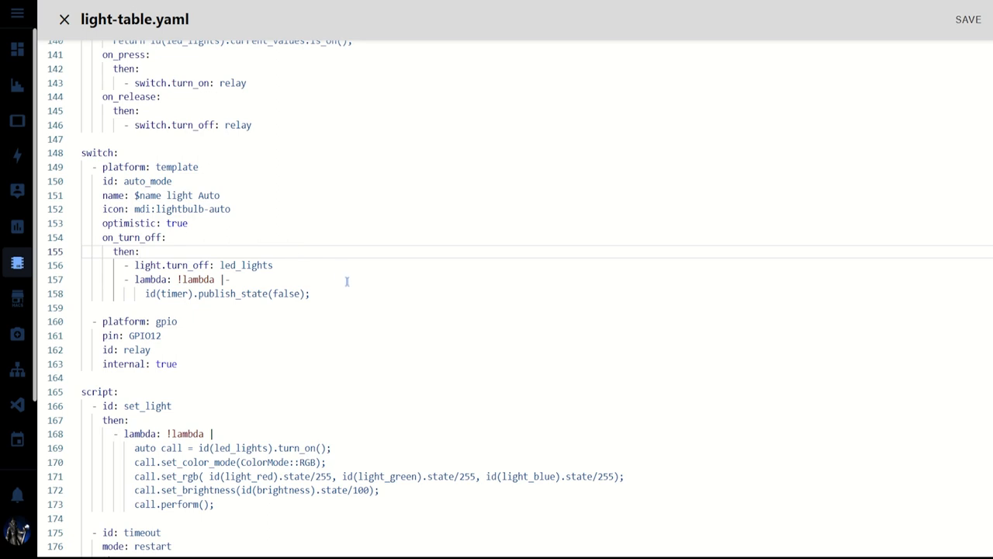
pyautogui.scroll(-3)
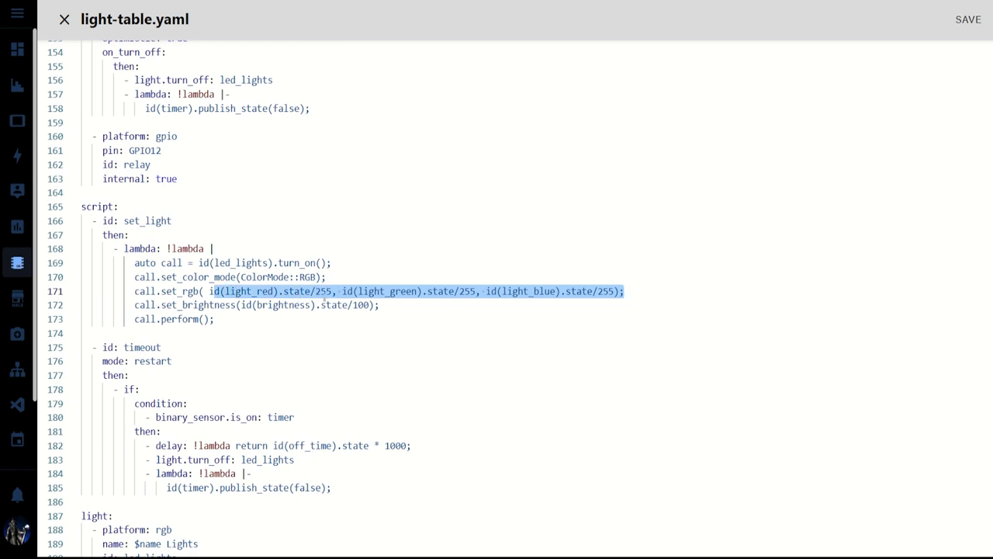
pyautogui.moveTo(186, 249)
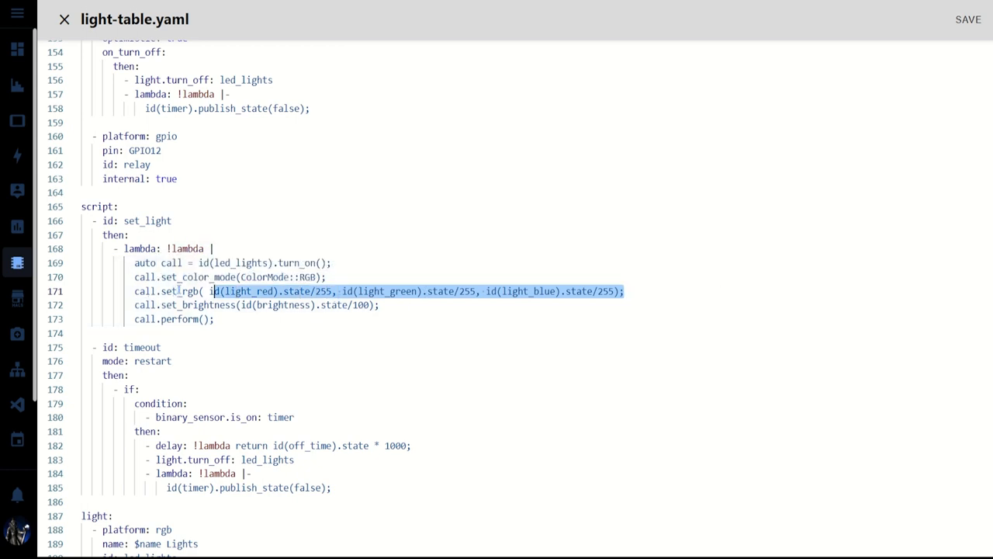
pyautogui.moveTo(556, 300)
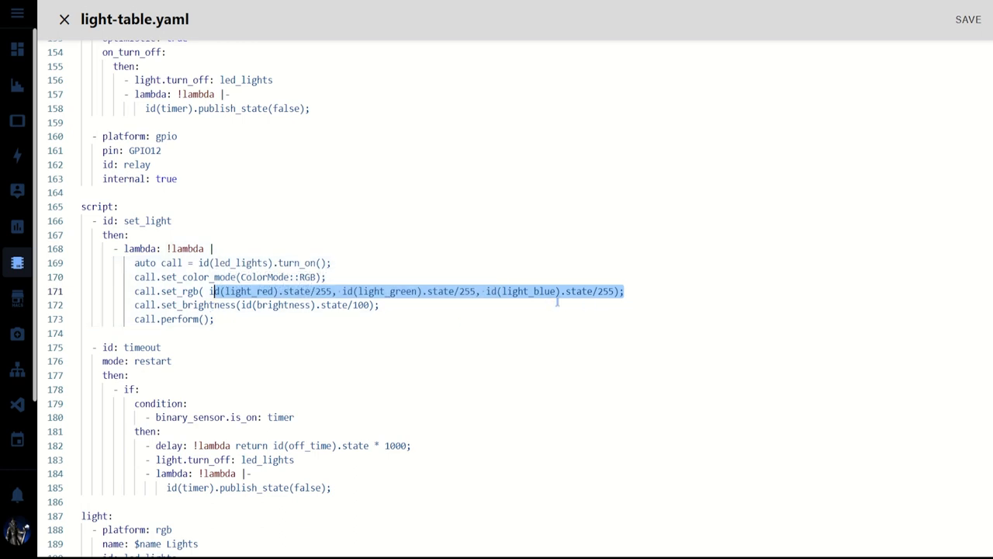
pyautogui.moveTo(560, 304)
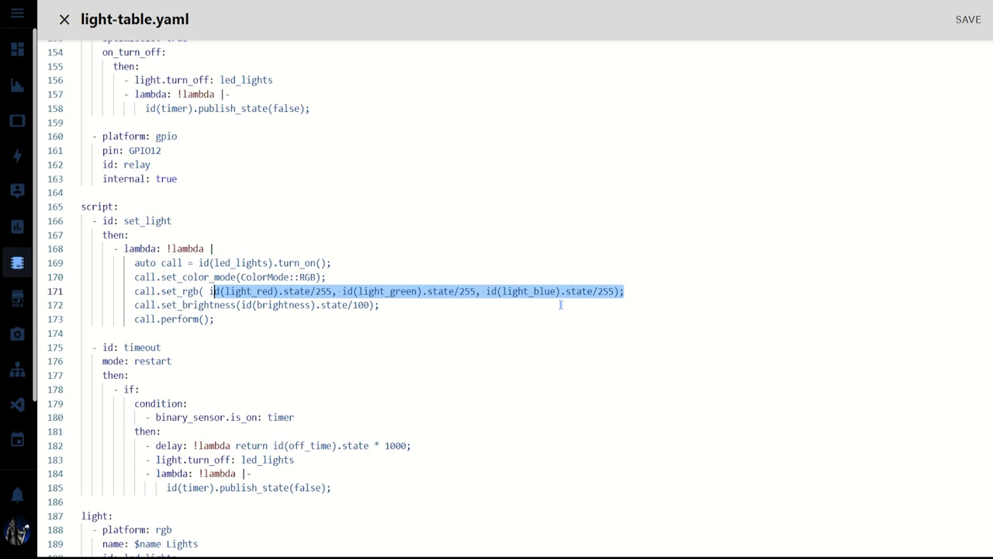
pyautogui.moveTo(489, 304)
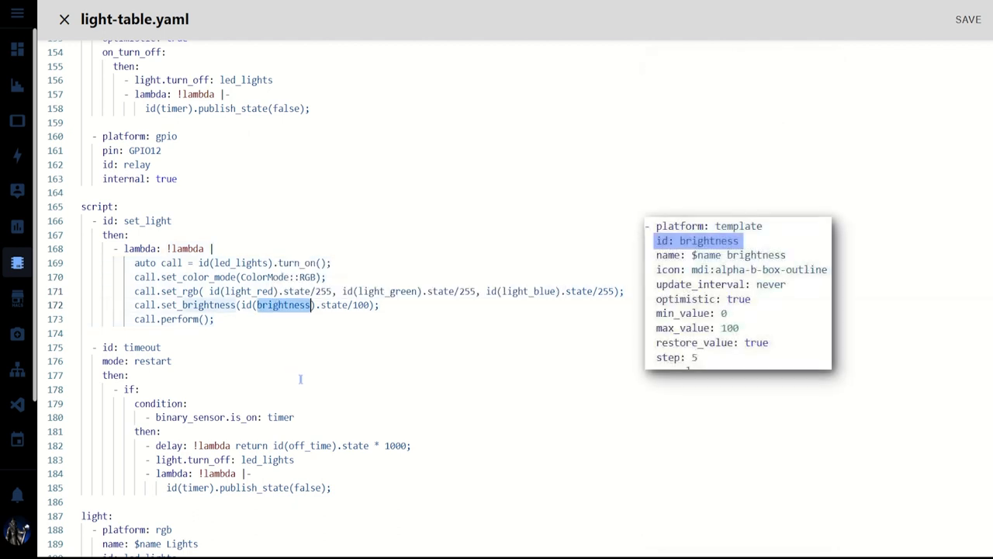
pyautogui.moveTo(351, 343)
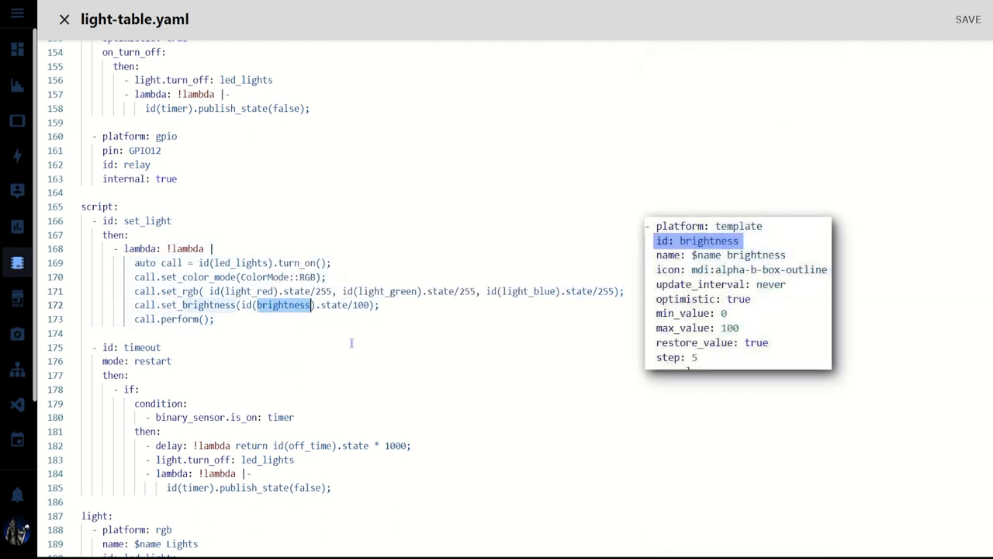
pyautogui.moveTo(396, 310)
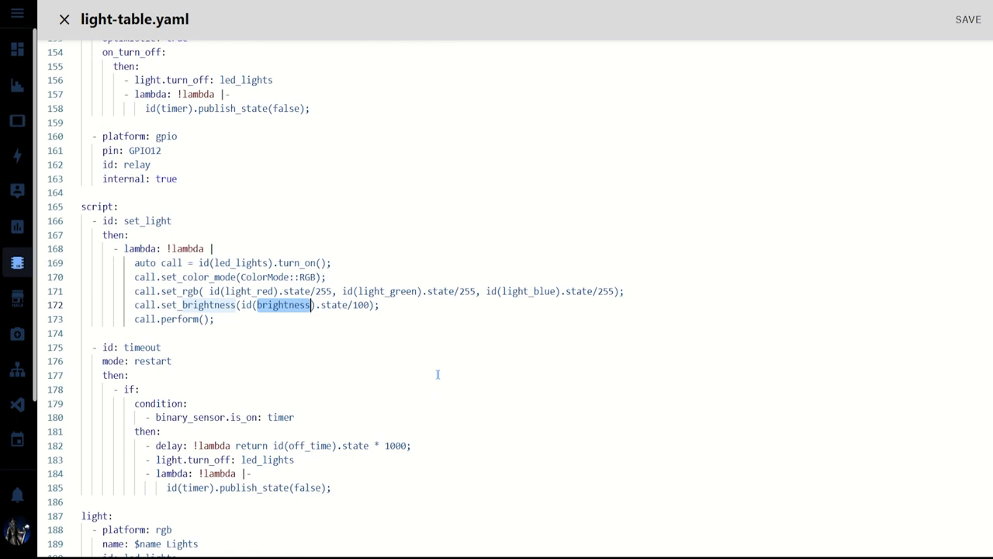
pyautogui.scroll(-3)
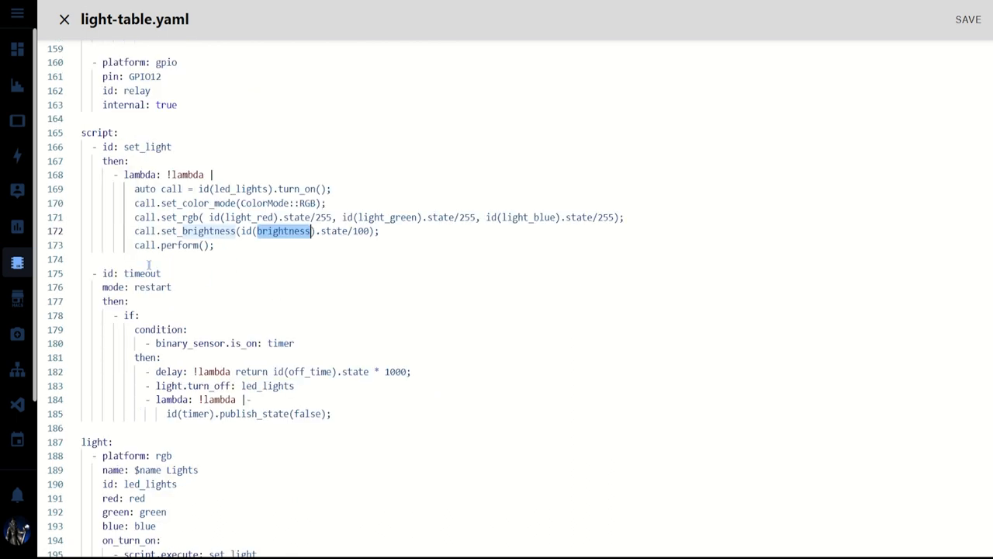
pyautogui.doubleClick(152, 287)
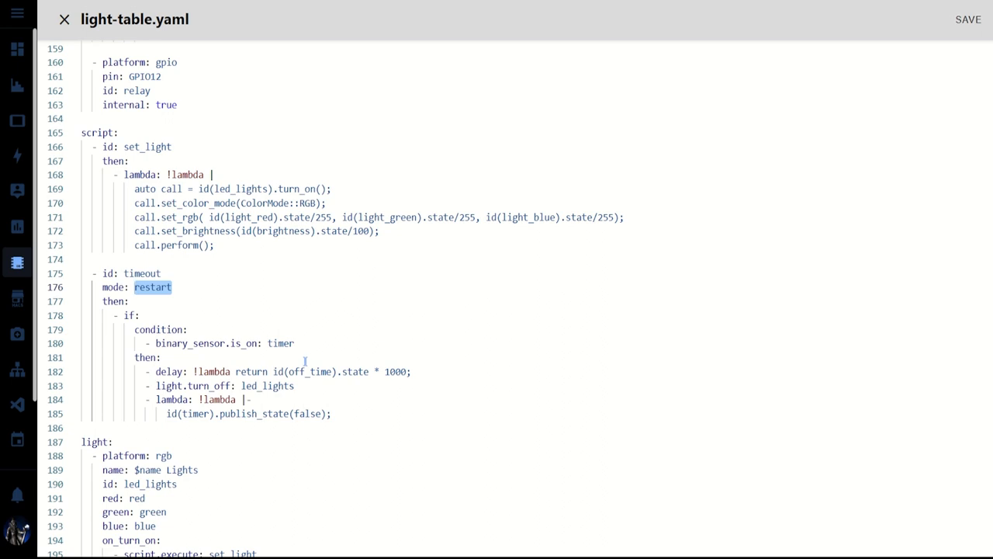
pyautogui.moveTo(307, 360)
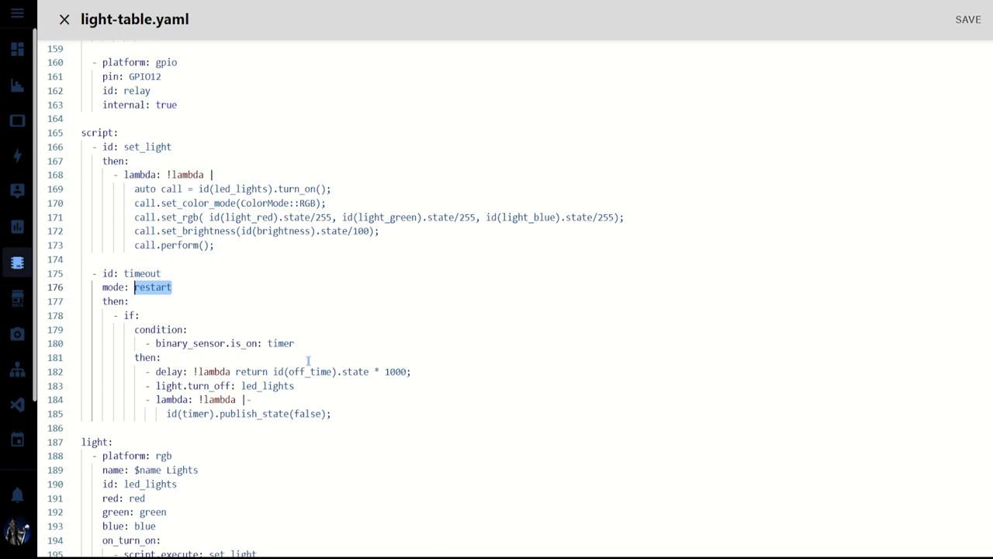
pyautogui.scroll(-3)
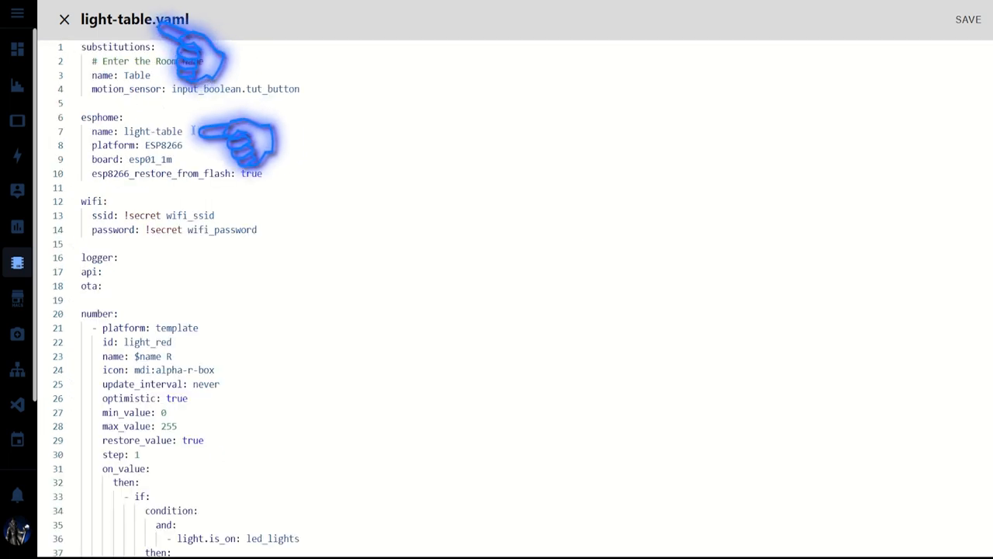
pyautogui.doubleClick(136, 75)
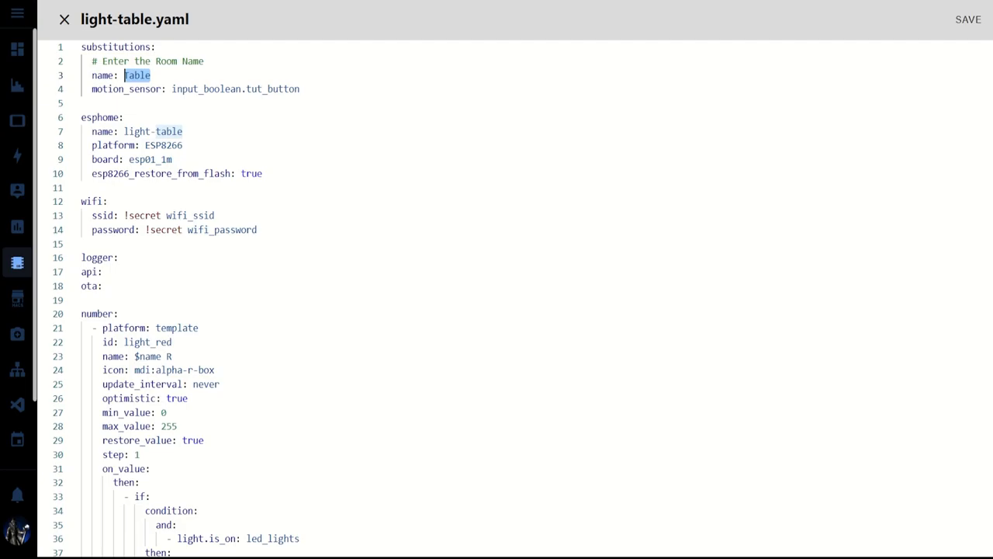
pyautogui.click(64, 21)
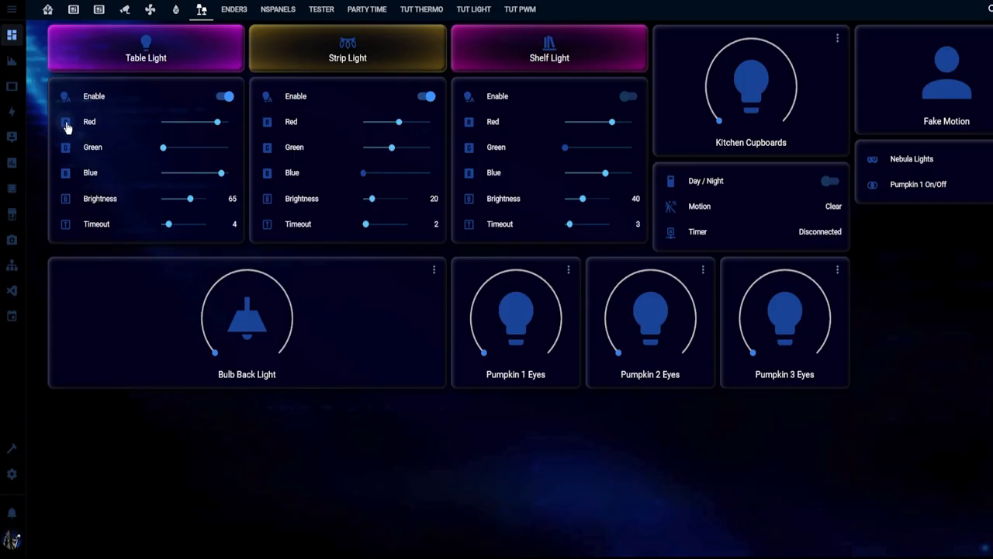
# Inspect the Table R and Table off time entity IDs, closing each dialog.
pyautogui.click(67, 121)
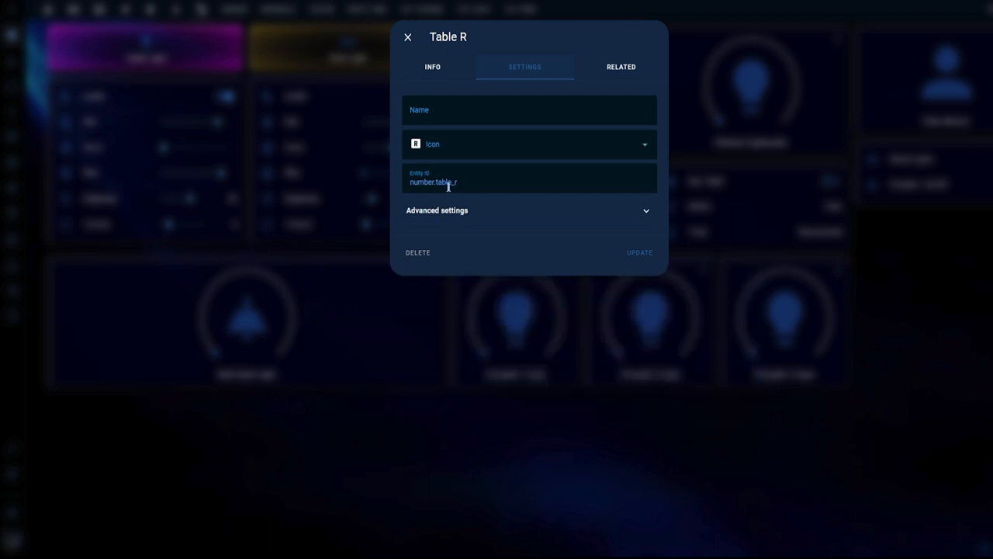
pyautogui.click(409, 38)
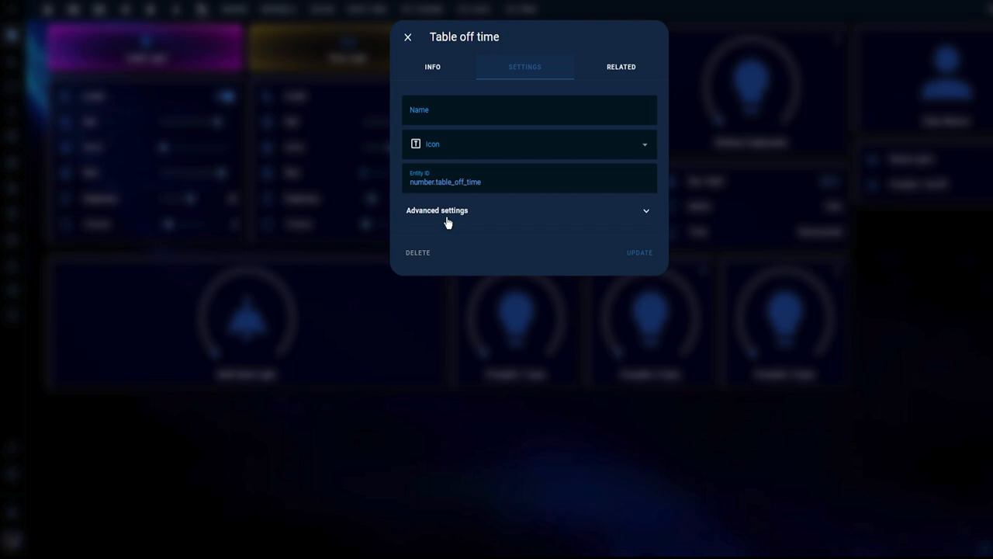
pyautogui.moveTo(490, 202)
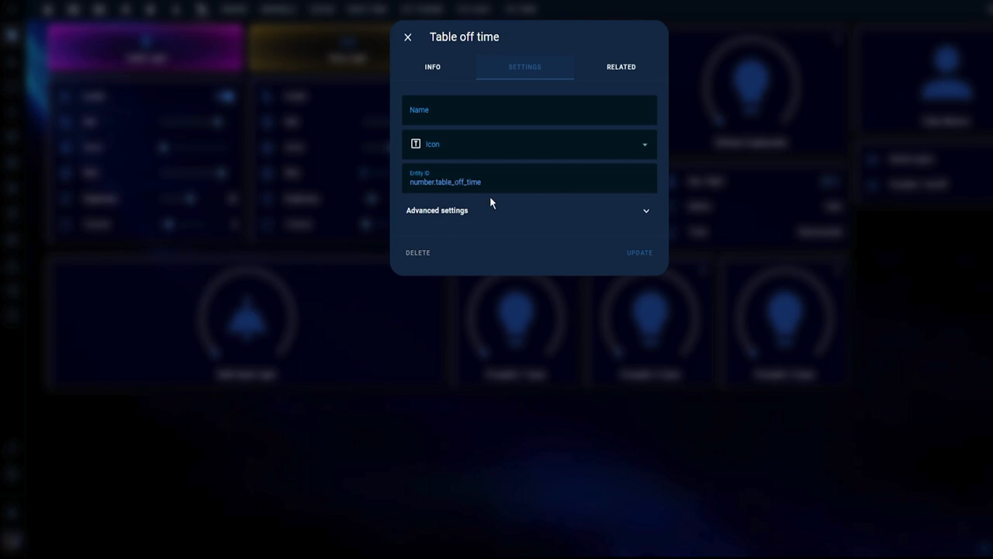
pyautogui.click(410, 37)
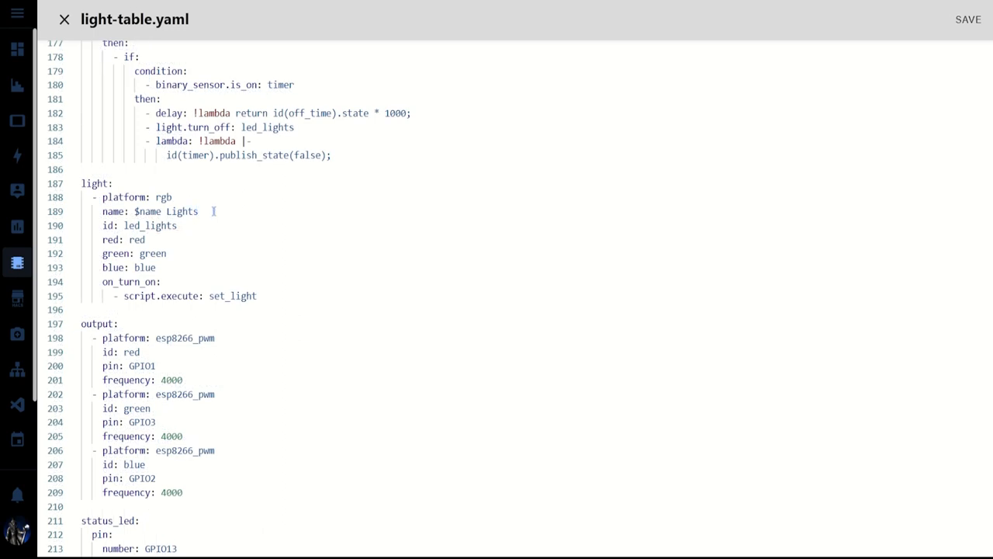
# Highlight the $name Lights light name, then move on to Home Assistant Settings.
pyautogui.doubleClick(165, 211)
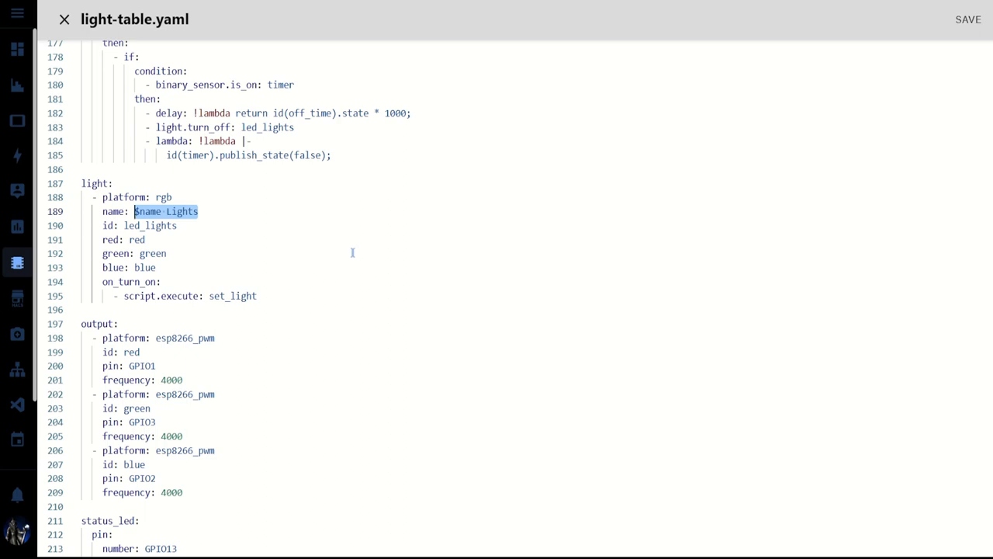
pyautogui.click(345, 239)
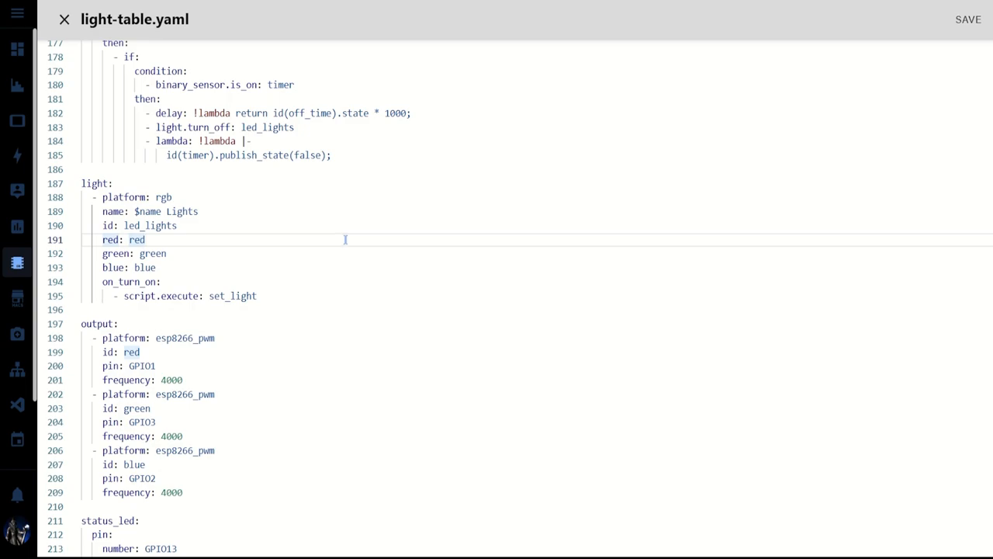
pyautogui.click(65, 19)
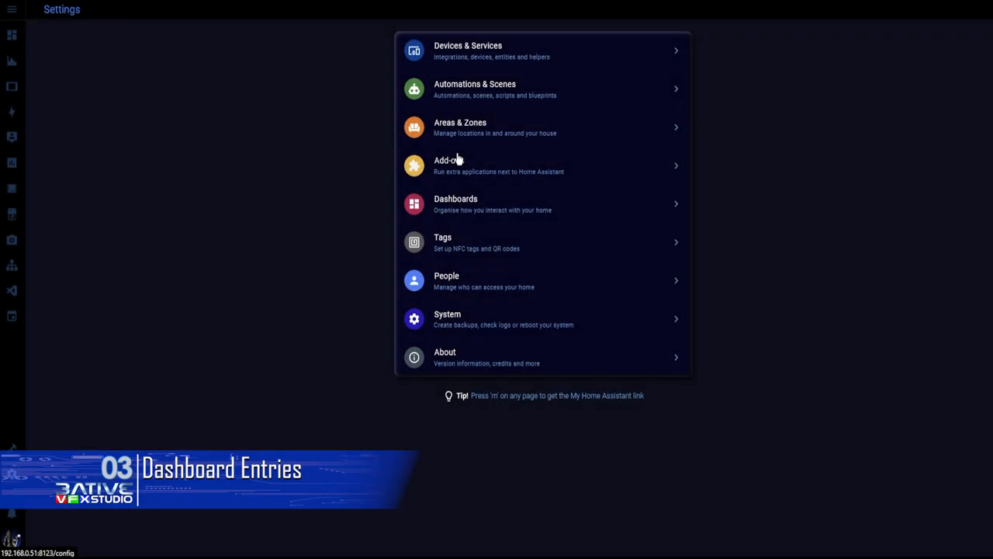
pyautogui.moveTo(450, 54)
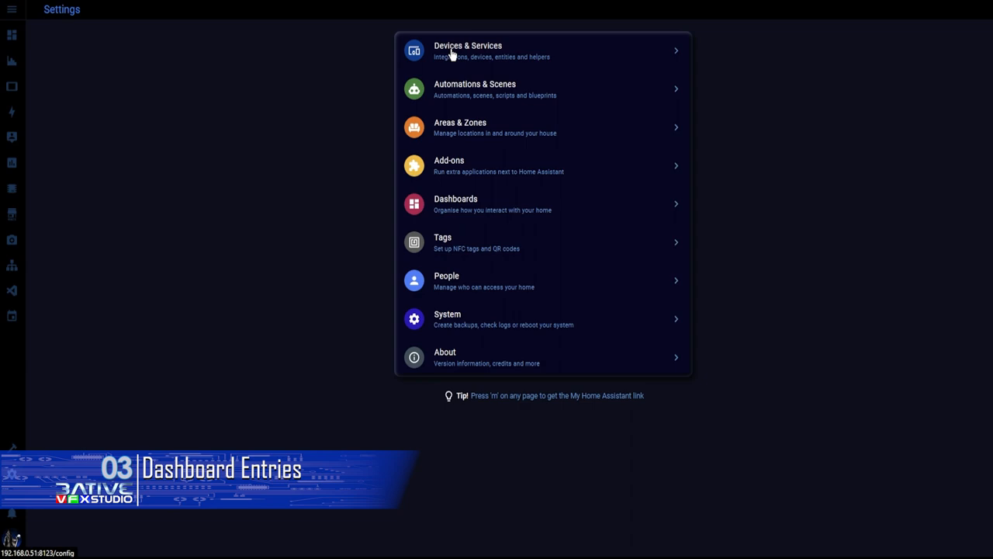
# Open the light-shelf device's Table Lights controls from the devices list, then close them.
pyautogui.click(452, 48)
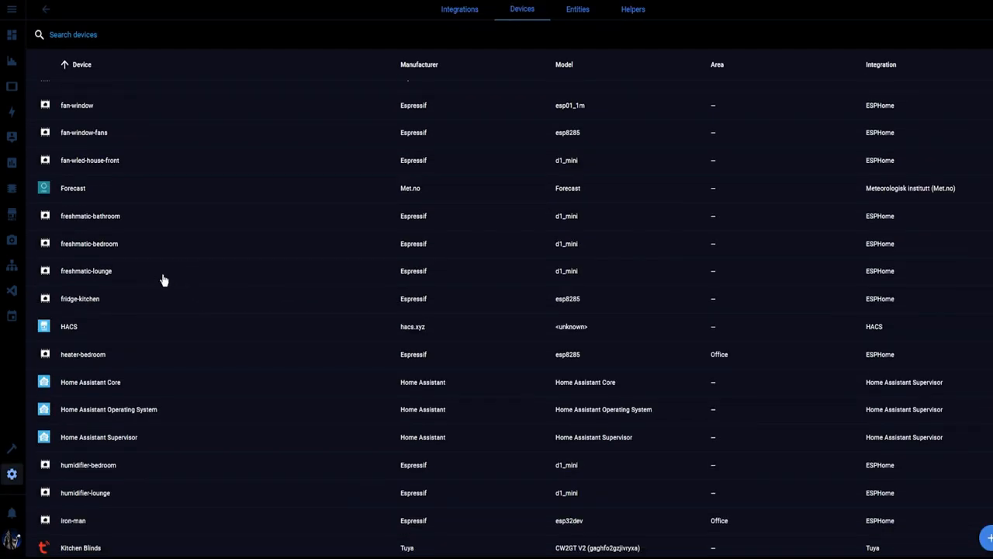
pyautogui.scroll(-3)
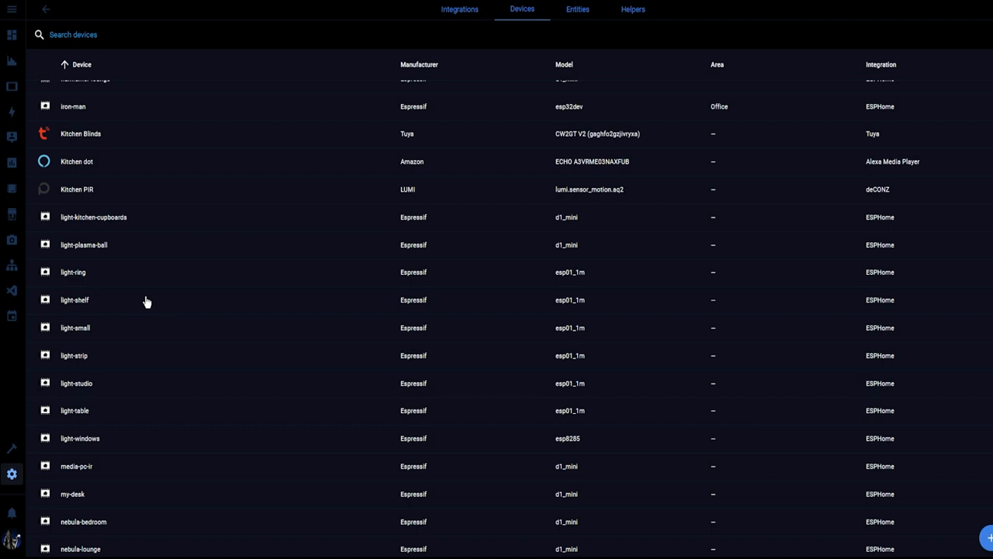
pyautogui.click(75, 410)
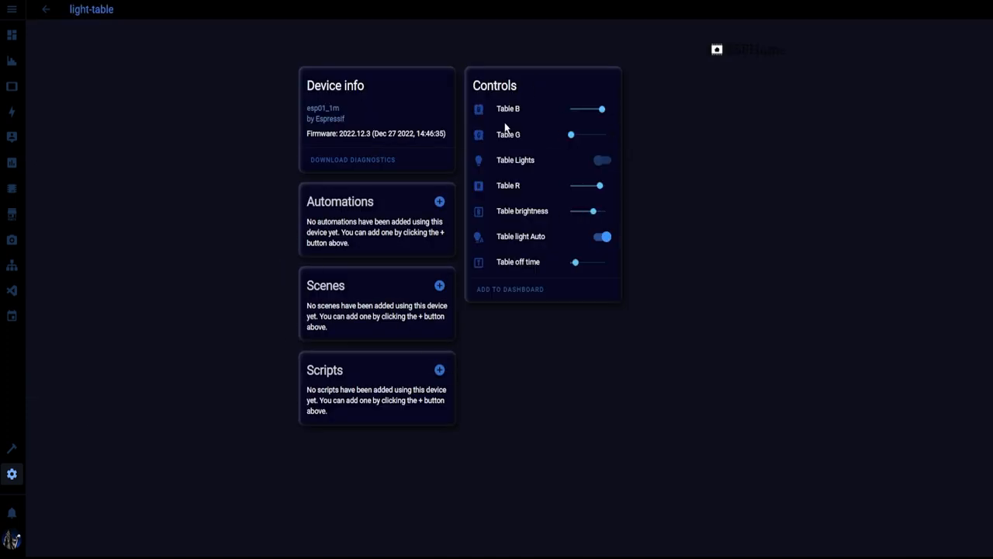
pyautogui.moveTo(512, 254)
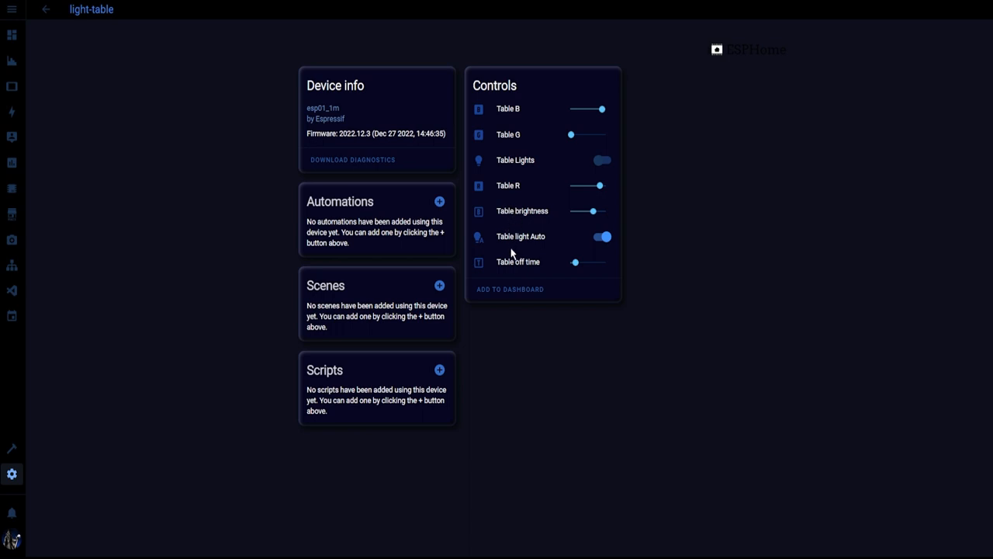
pyautogui.click(515, 159)
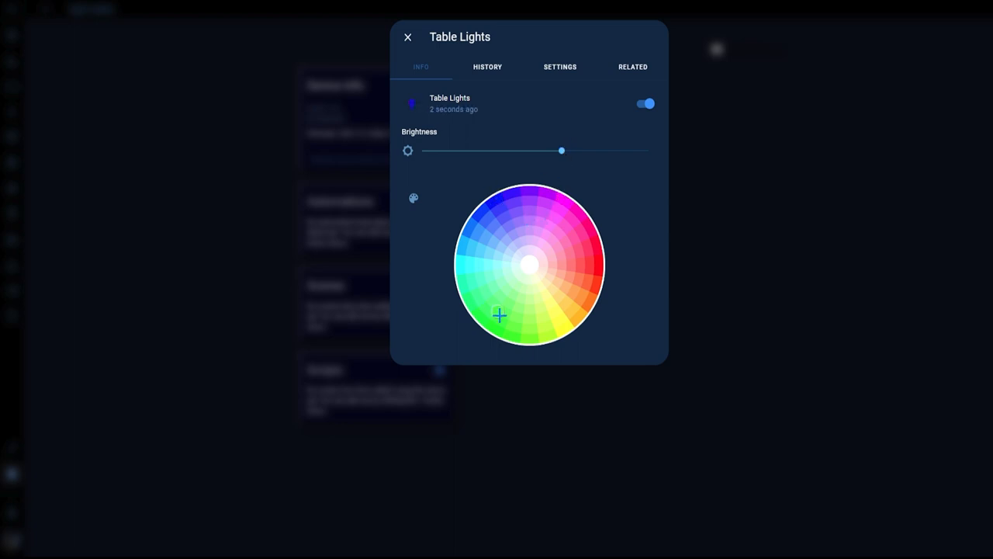
pyautogui.click(407, 38)
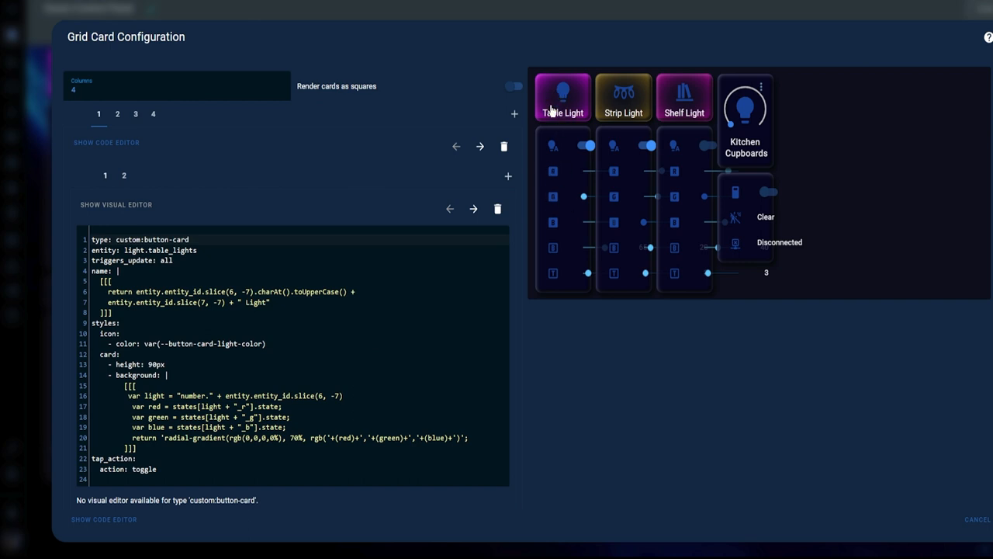
# Review the Table Light column's entities card, then return to its button card.
pyautogui.click(193, 239)
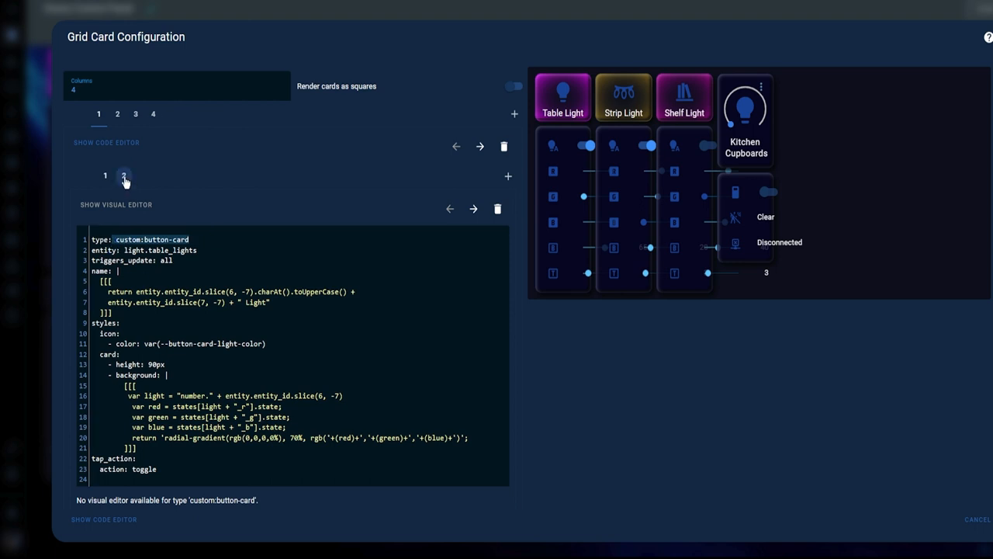
pyautogui.click(124, 174)
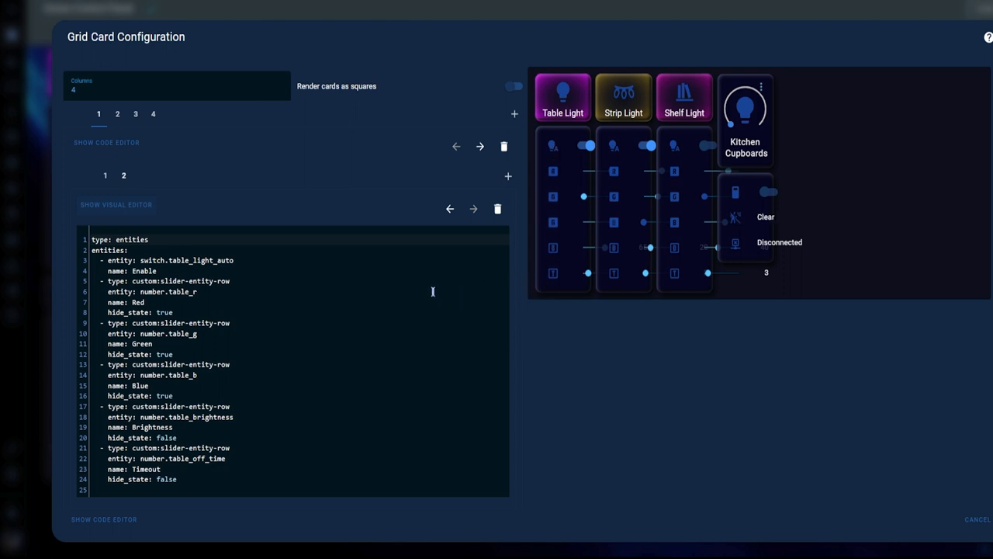
pyautogui.moveTo(132, 291)
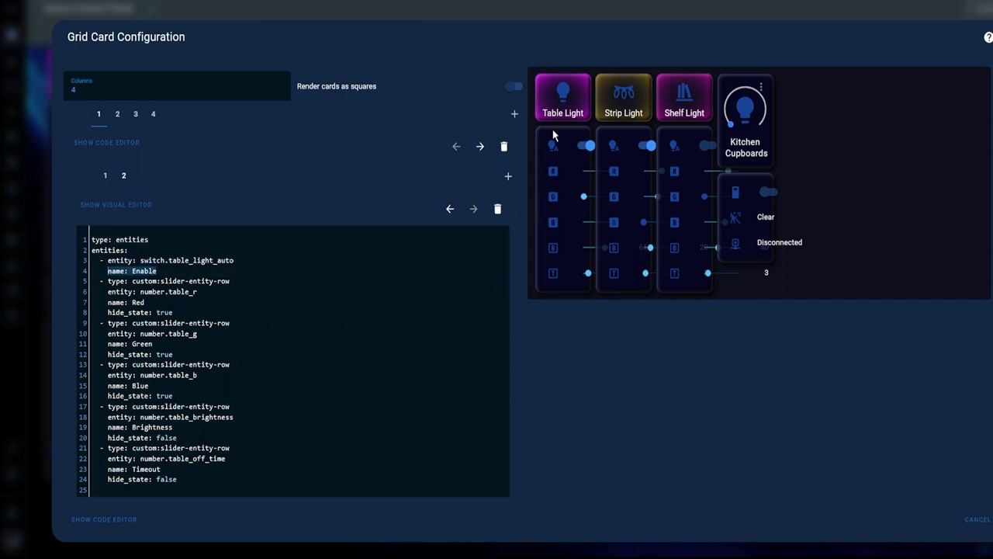
pyautogui.click(106, 174)
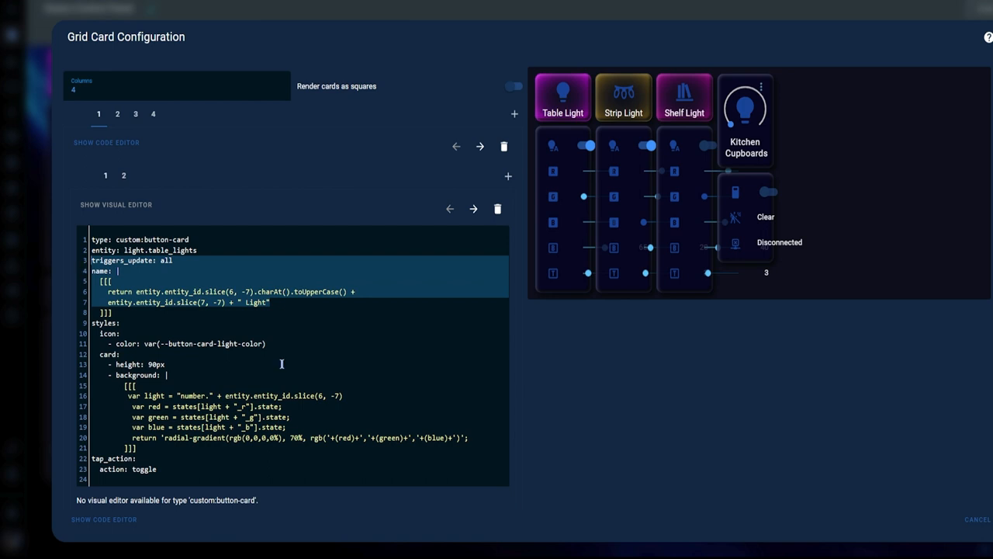
pyautogui.moveTo(562, 96)
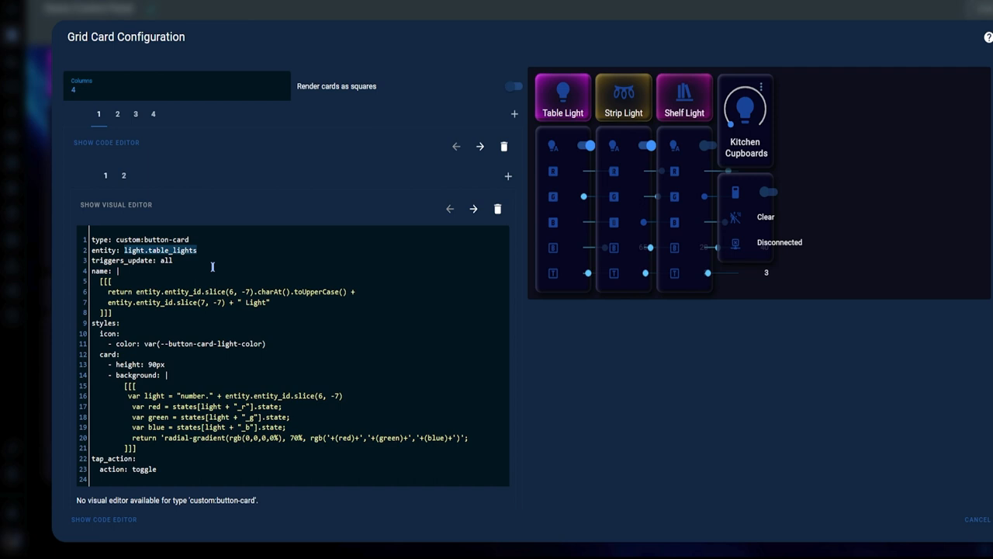
pyautogui.moveTo(540, 191)
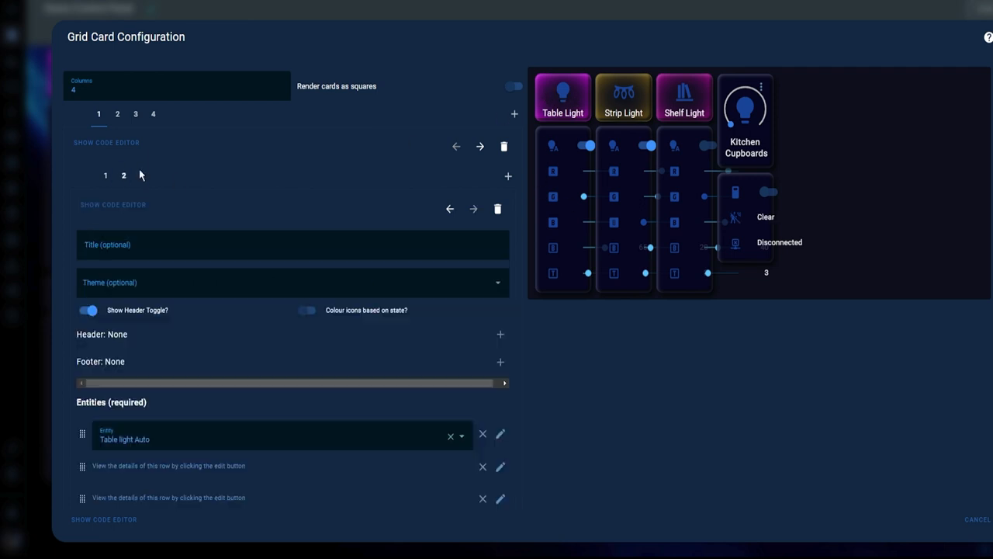
# Point the second column's button card at light.table_lights and save the dashboard.
pyautogui.click(111, 205)
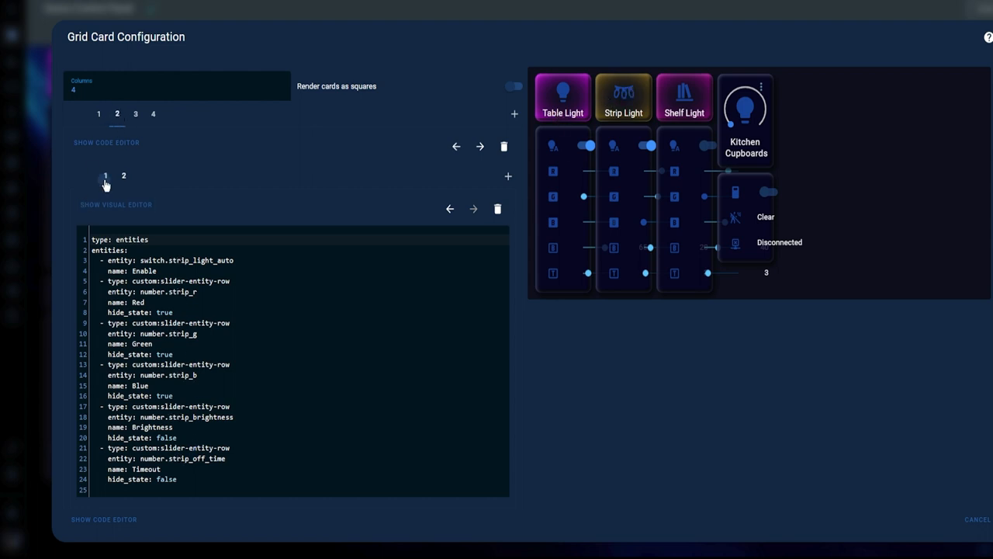
pyautogui.click(104, 174)
pyautogui.write('entity: light.table_lights')
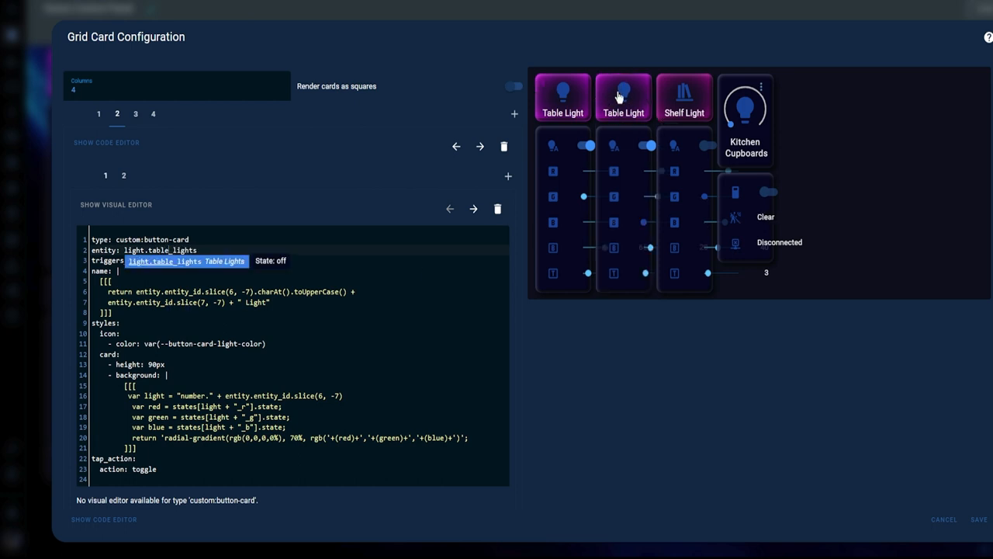
pyautogui.click(977, 522)
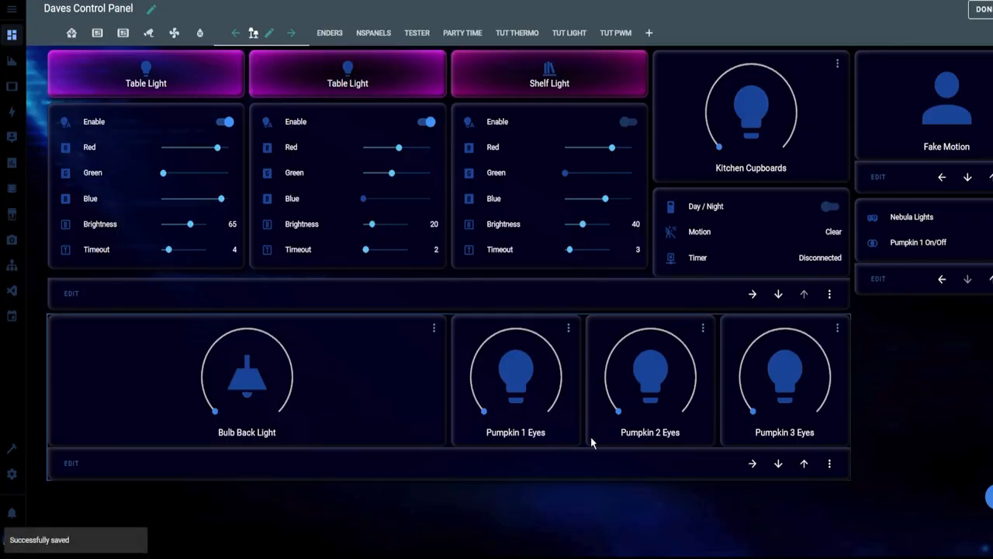
pyautogui.moveTo(400, 145); pyautogui.dragTo(379, 145)
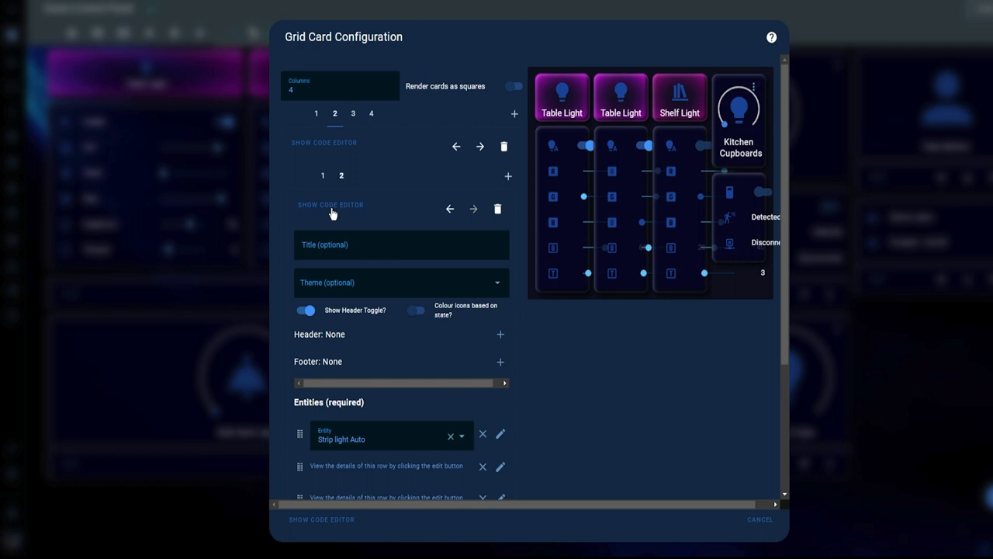
# In the entities card code, replace every 'strip' with 'table' and save.
pyautogui.click(330, 205)
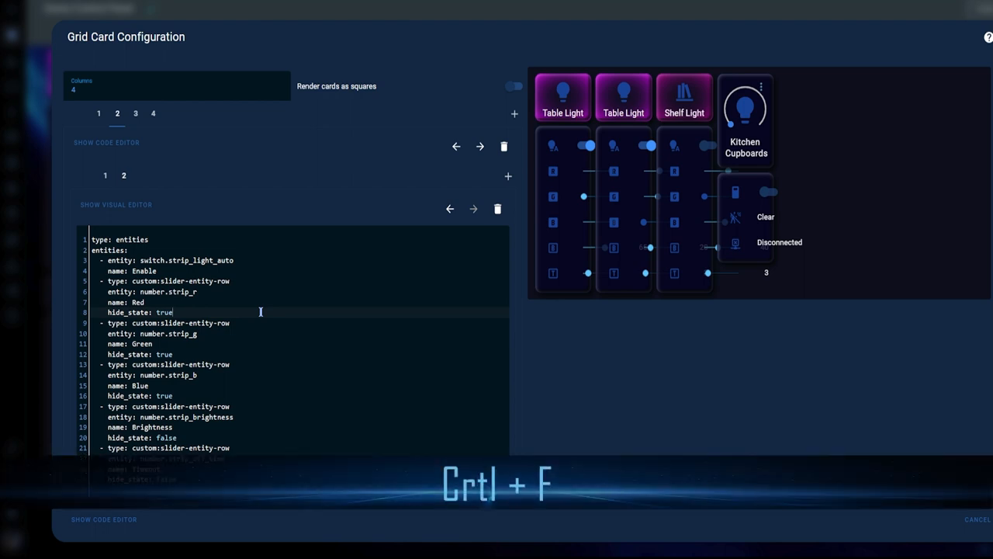
pyautogui.press('Ctrl+f')
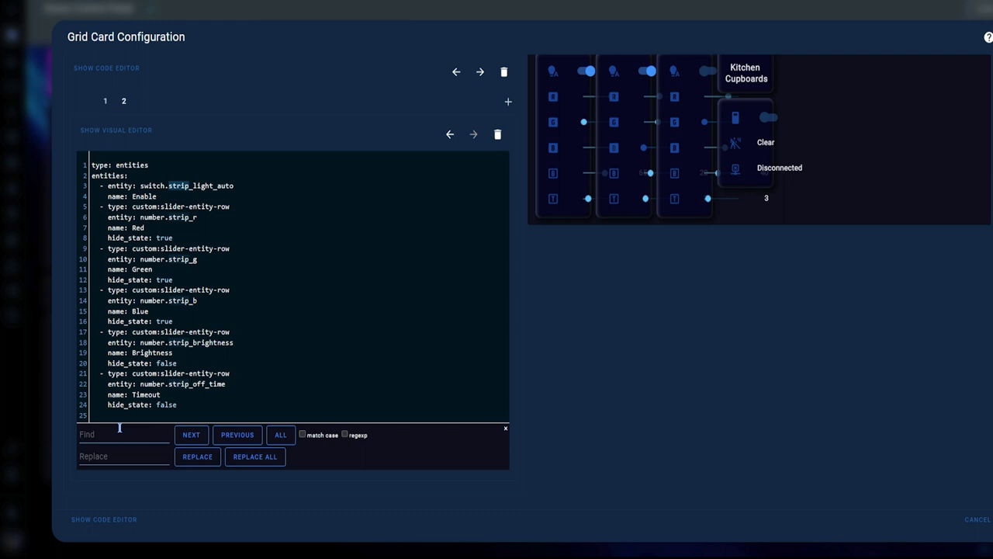
pyautogui.write('tabl')
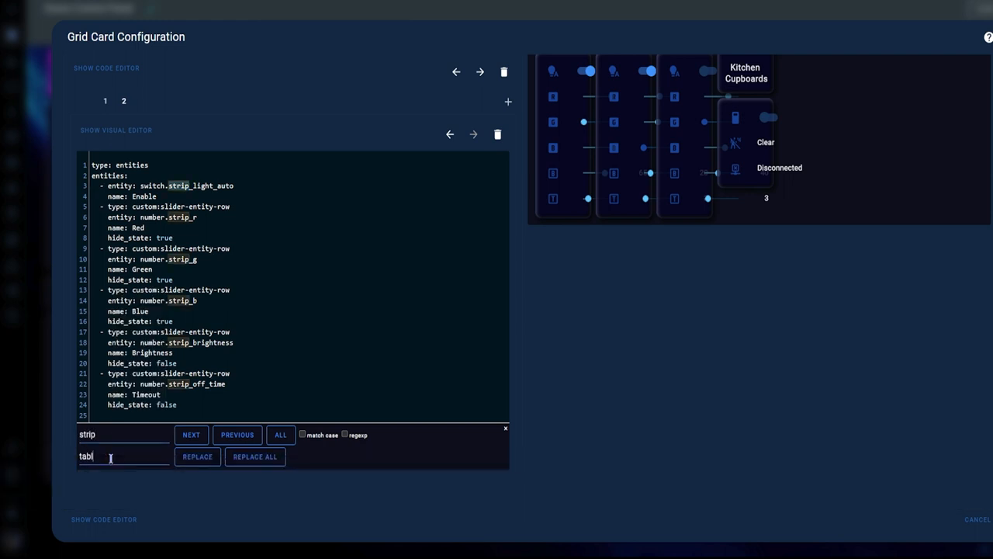
pyautogui.click(254, 457)
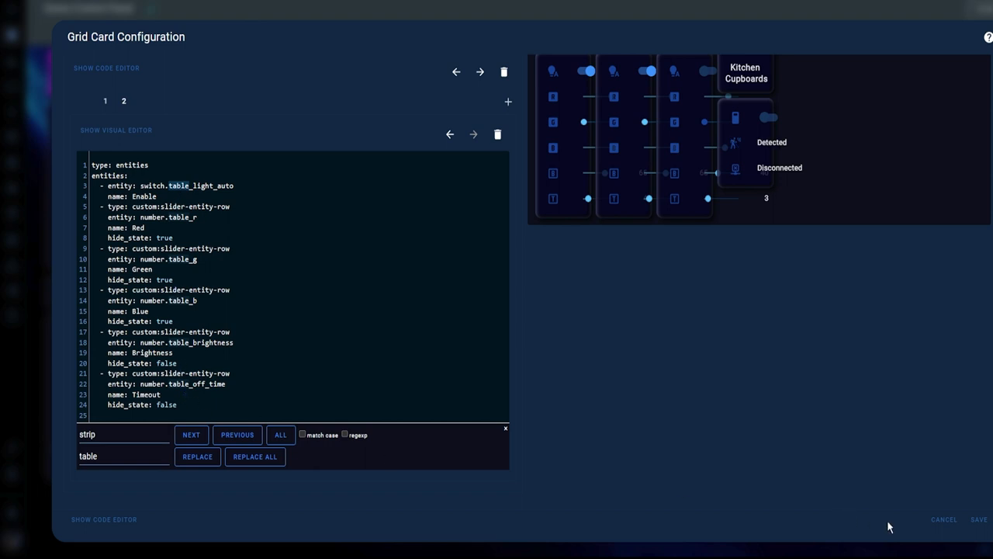
pyautogui.click(978, 519)
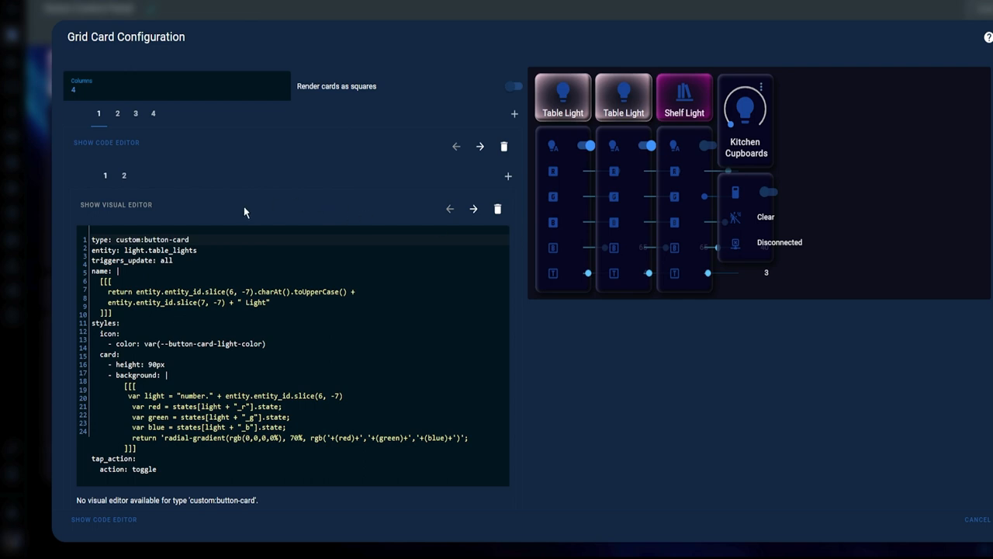
pyautogui.moveTo(138, 146)
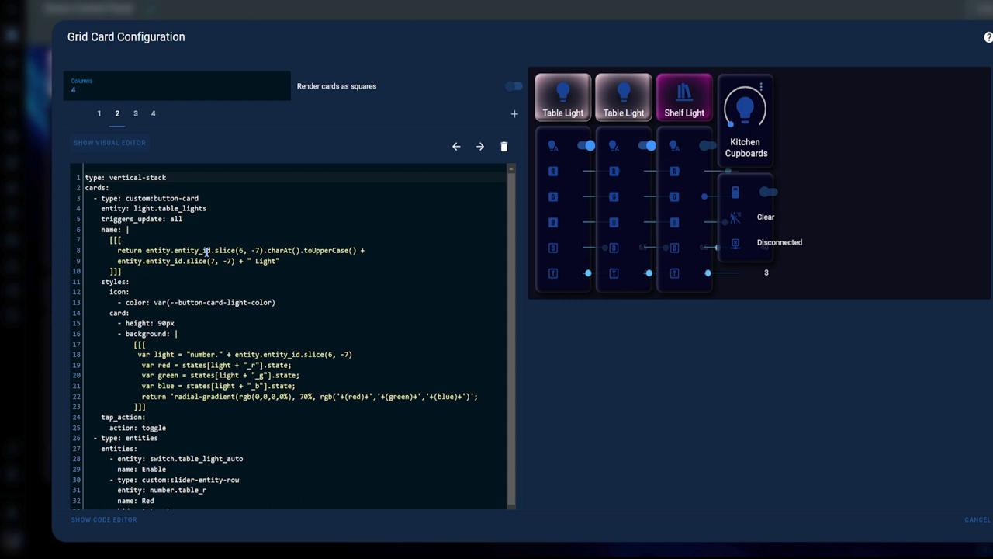
# View the second column's vertical-stack YAML, listing the Table Light button card and table entities card.
pyautogui.doubleClick(143, 177)
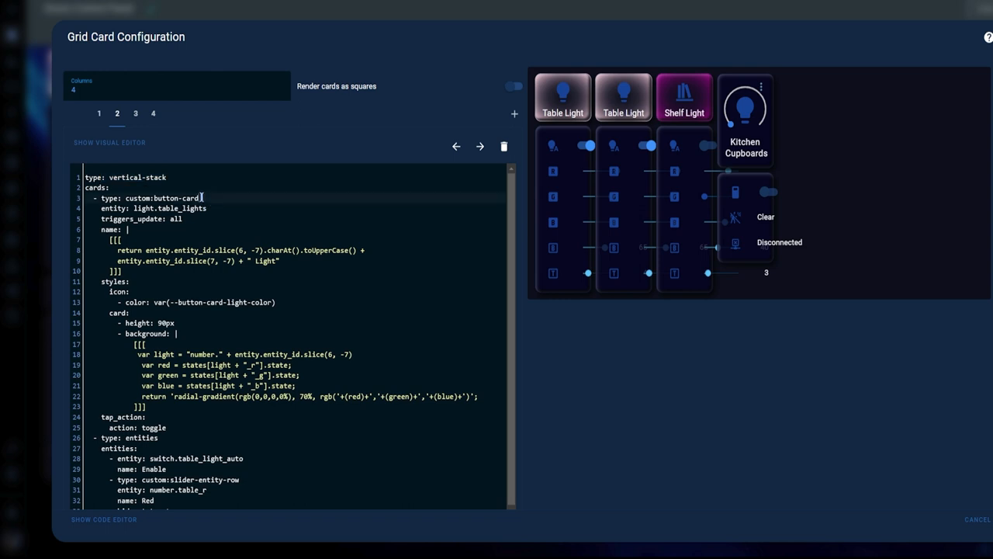
pyautogui.doubleClick(164, 198)
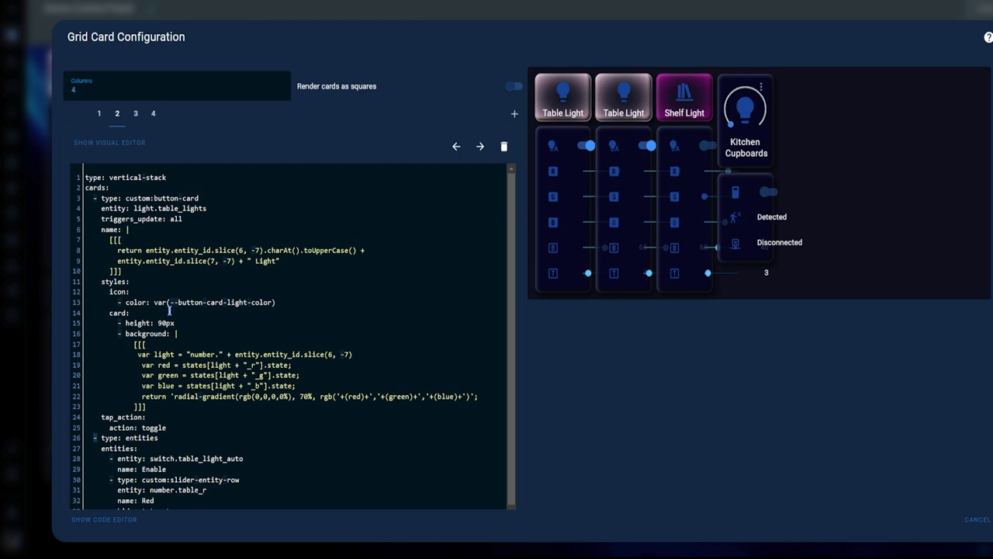
pyautogui.scroll(-3)
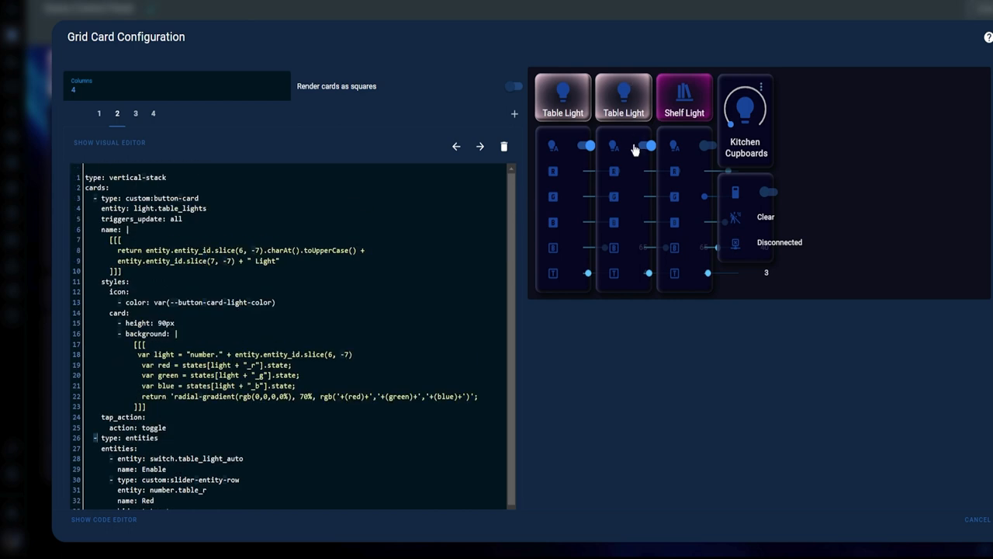
pyautogui.scroll(-3)
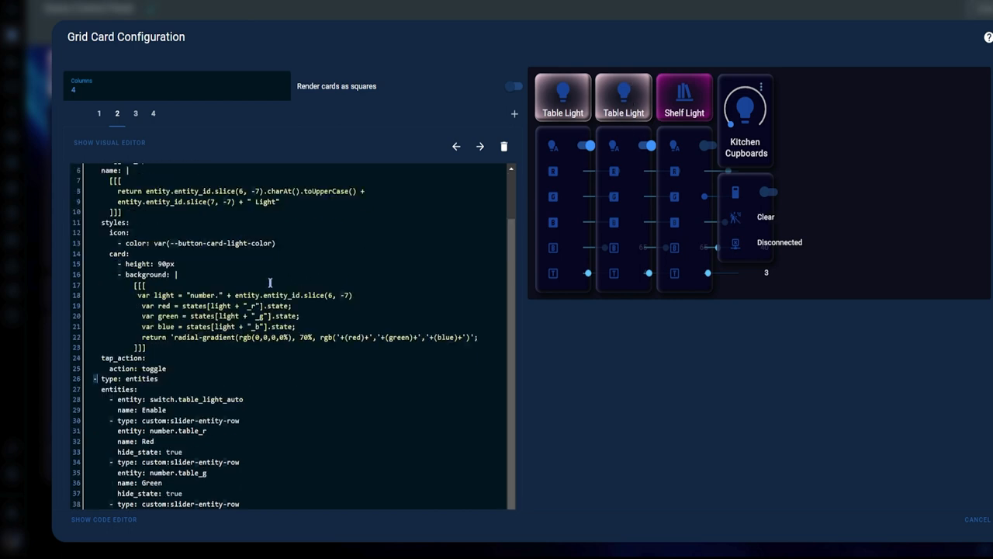
# Replace every 'table' with 'strip' in the stack YAML, save, and adjust the Strip Light colour sliders.
pyautogui.press('Ctrl+F')
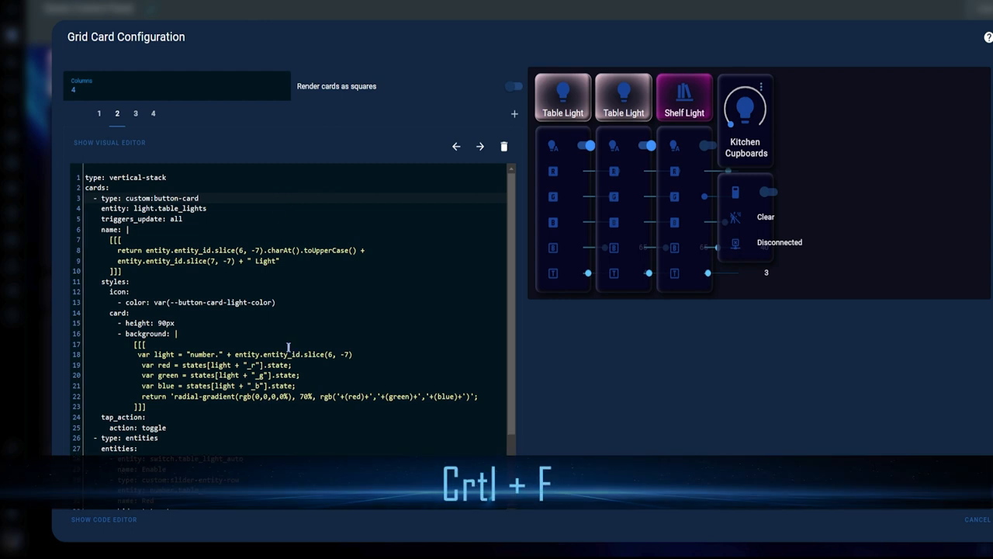
pyautogui.write('table')
pyautogui.write('strip')
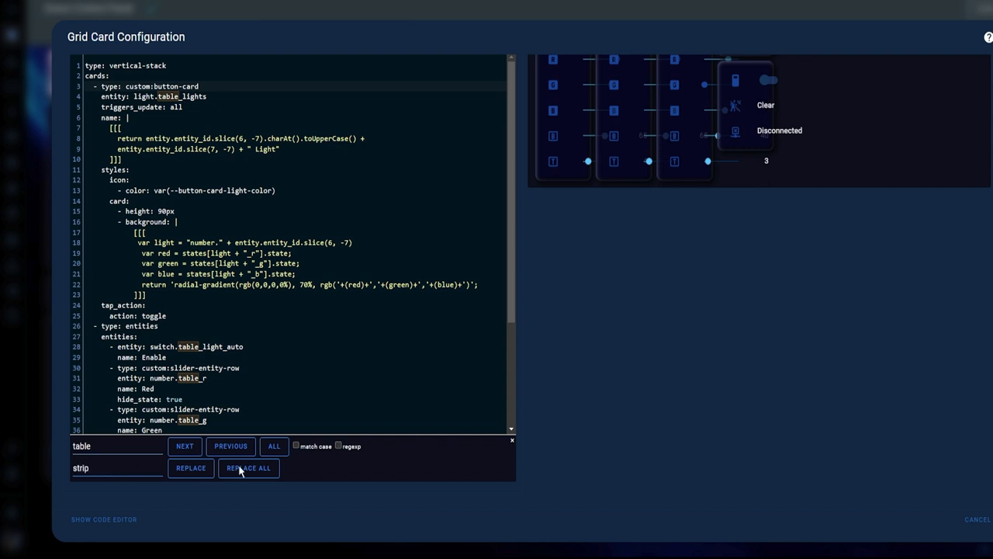
pyautogui.click(248, 469)
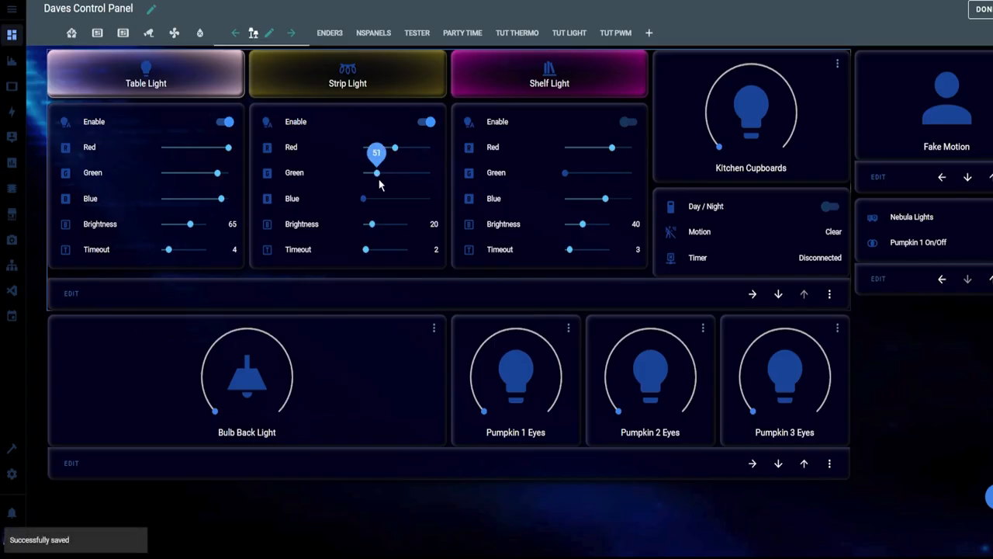
pyautogui.moveTo(375, 172); pyautogui.dragTo(415, 172)
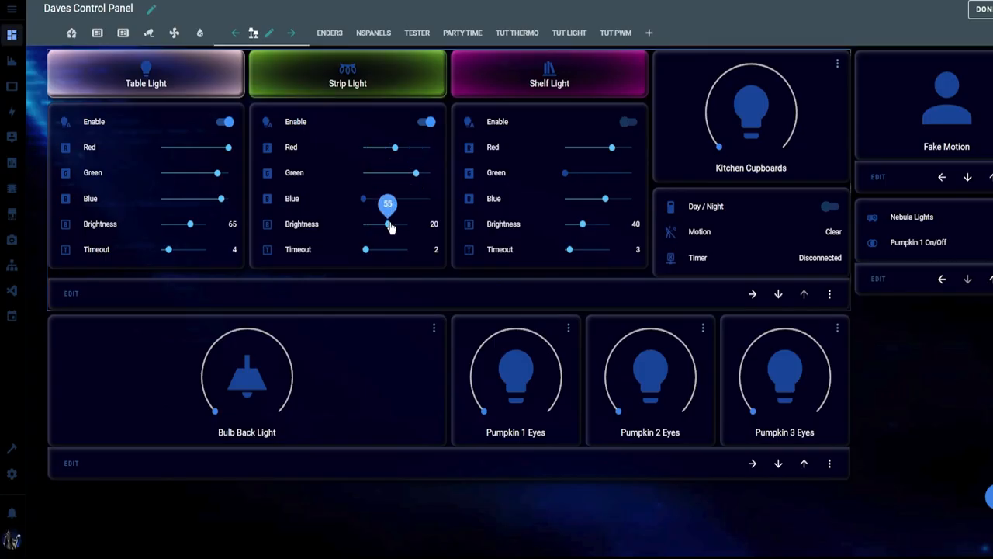